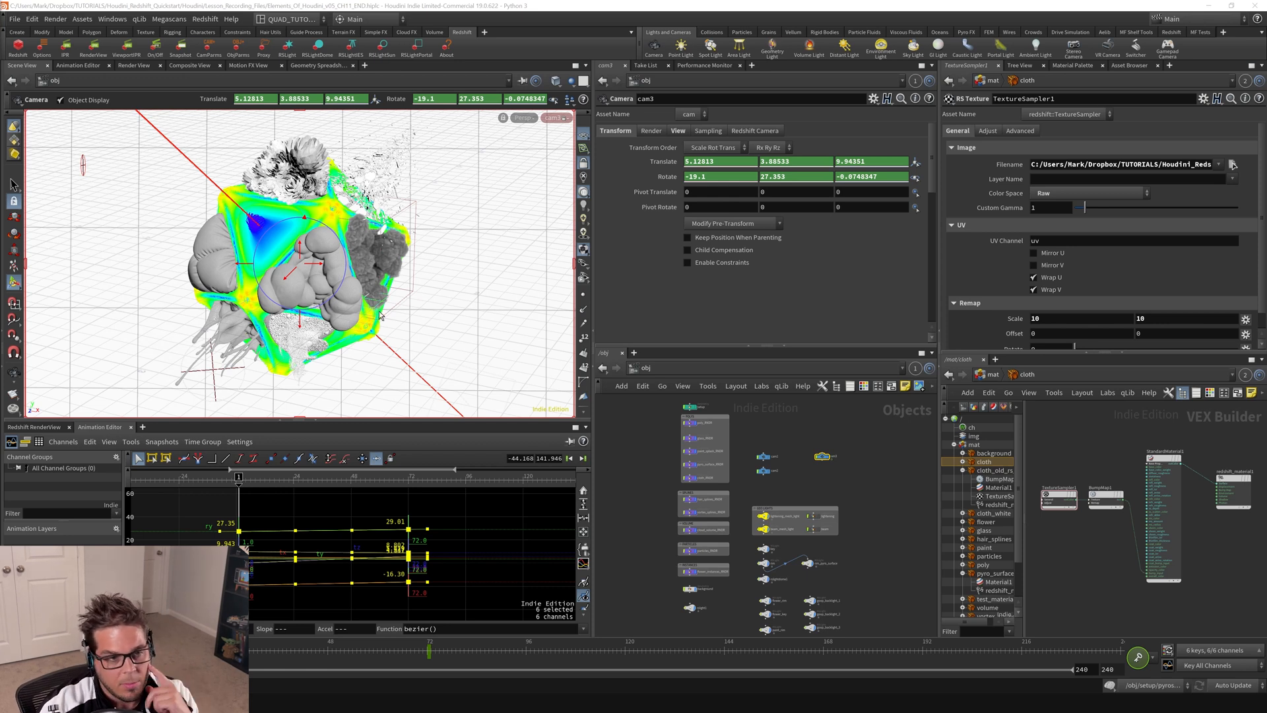
{"action": "mouse_move", "coordinate": [476, 305]}
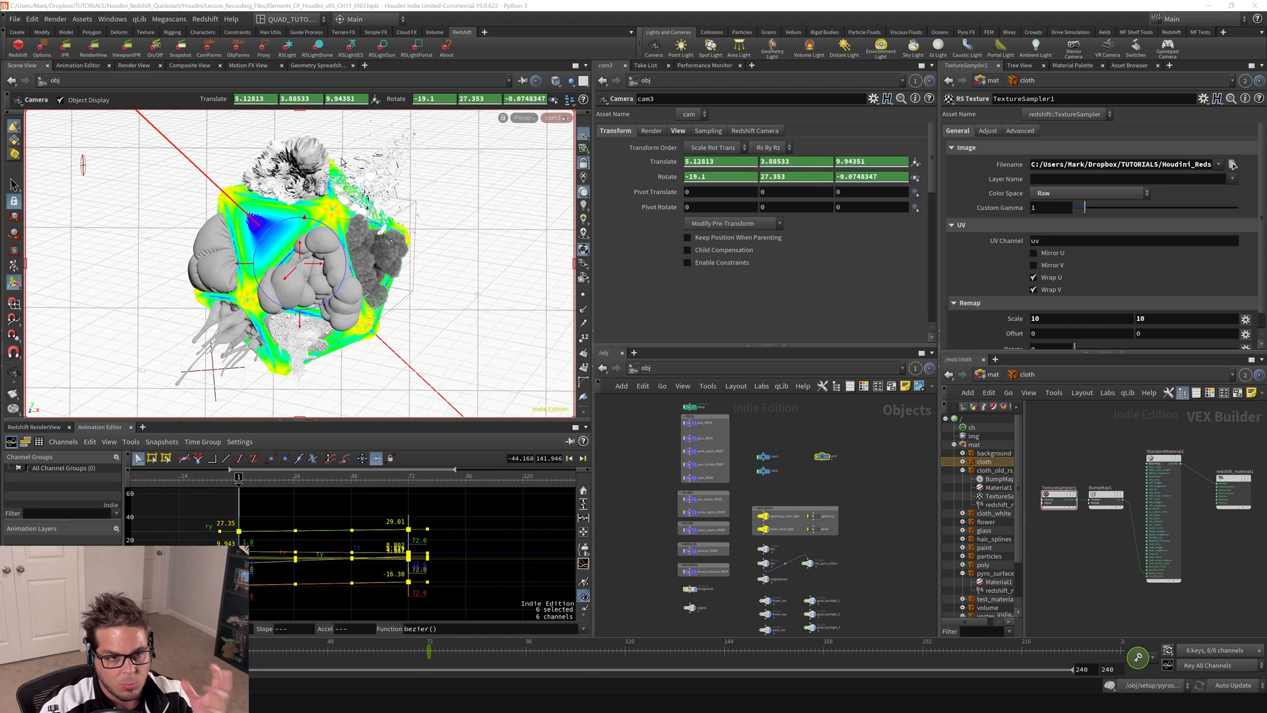
{"action": "mouse_move", "coordinate": [501, 291]}
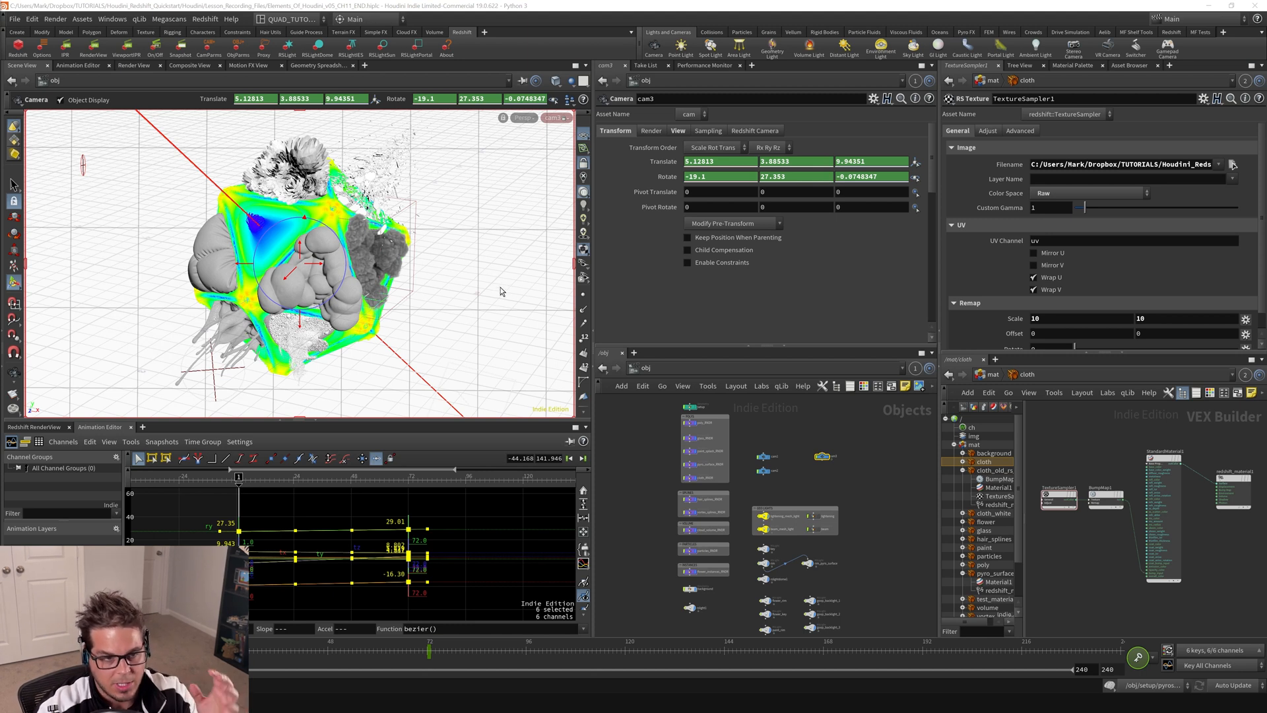
{"action": "mouse_move", "coordinate": [392, 257]}
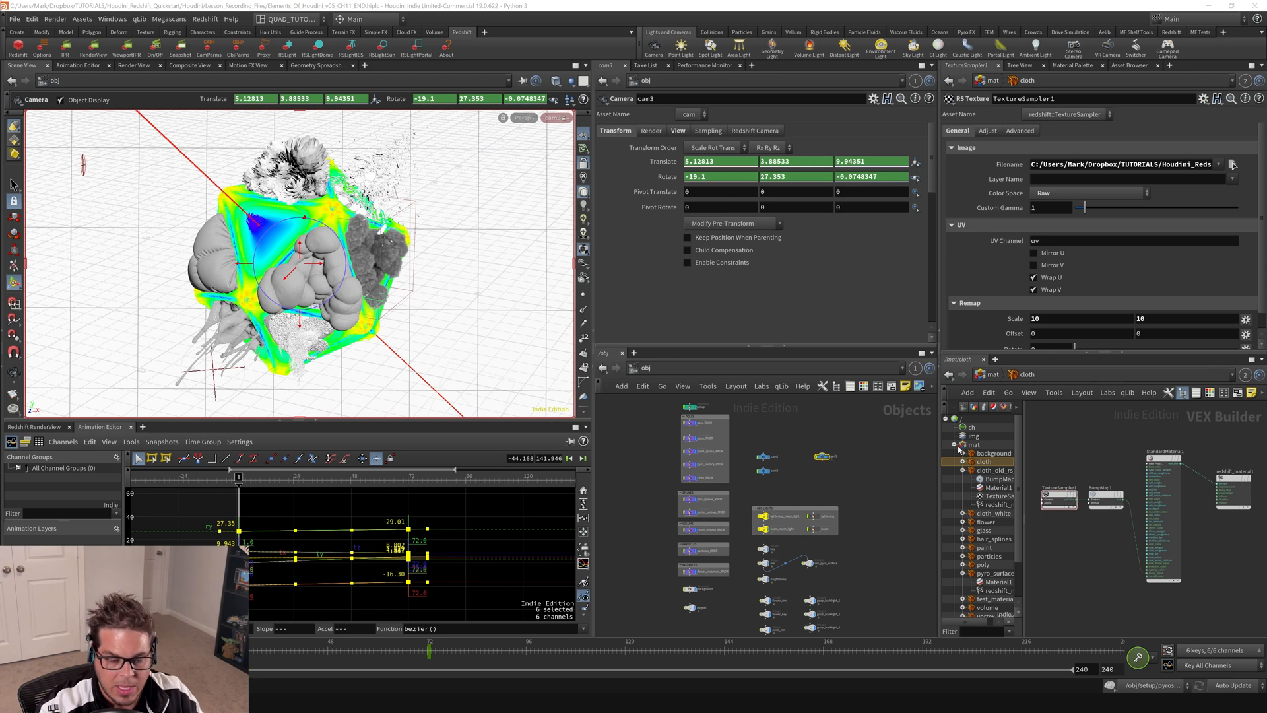
{"action": "mouse_move", "coordinate": [189, 306]}
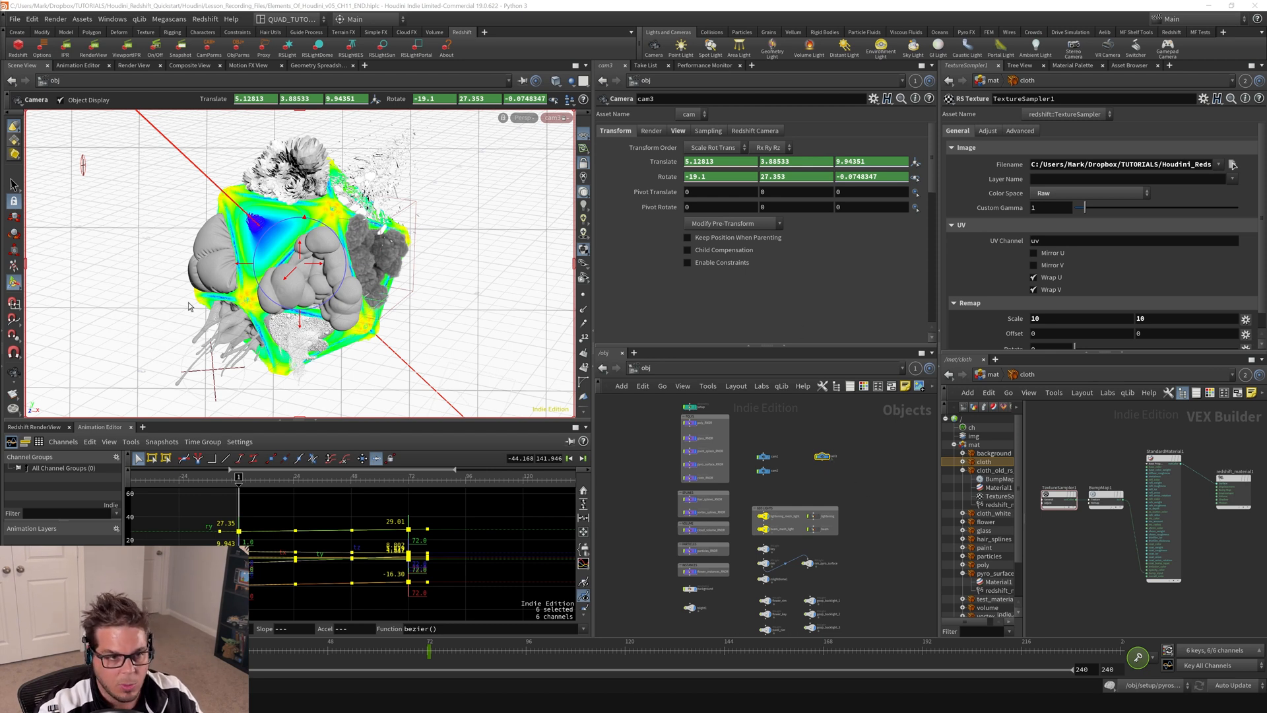
{"action": "mouse_move", "coordinate": [820, 472]}
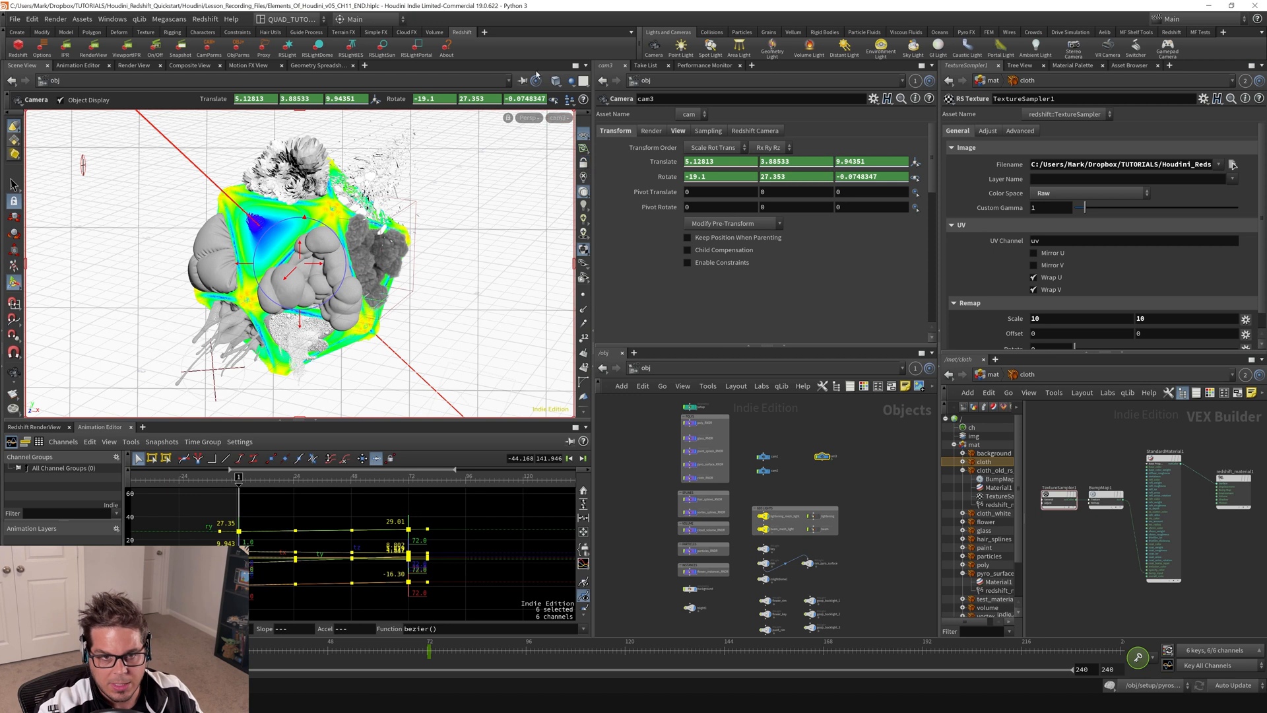
{"action": "mouse_move", "coordinate": [600, 216]}
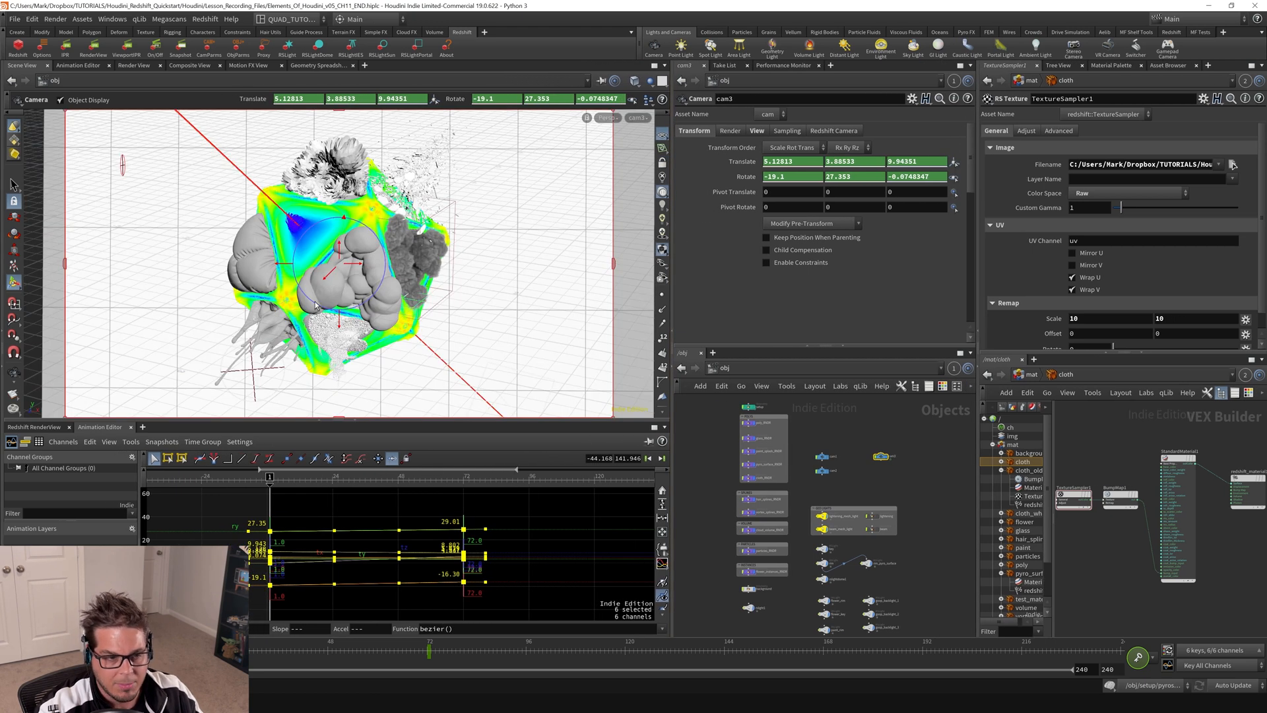
{"action": "mouse_move", "coordinate": [267, 319]}
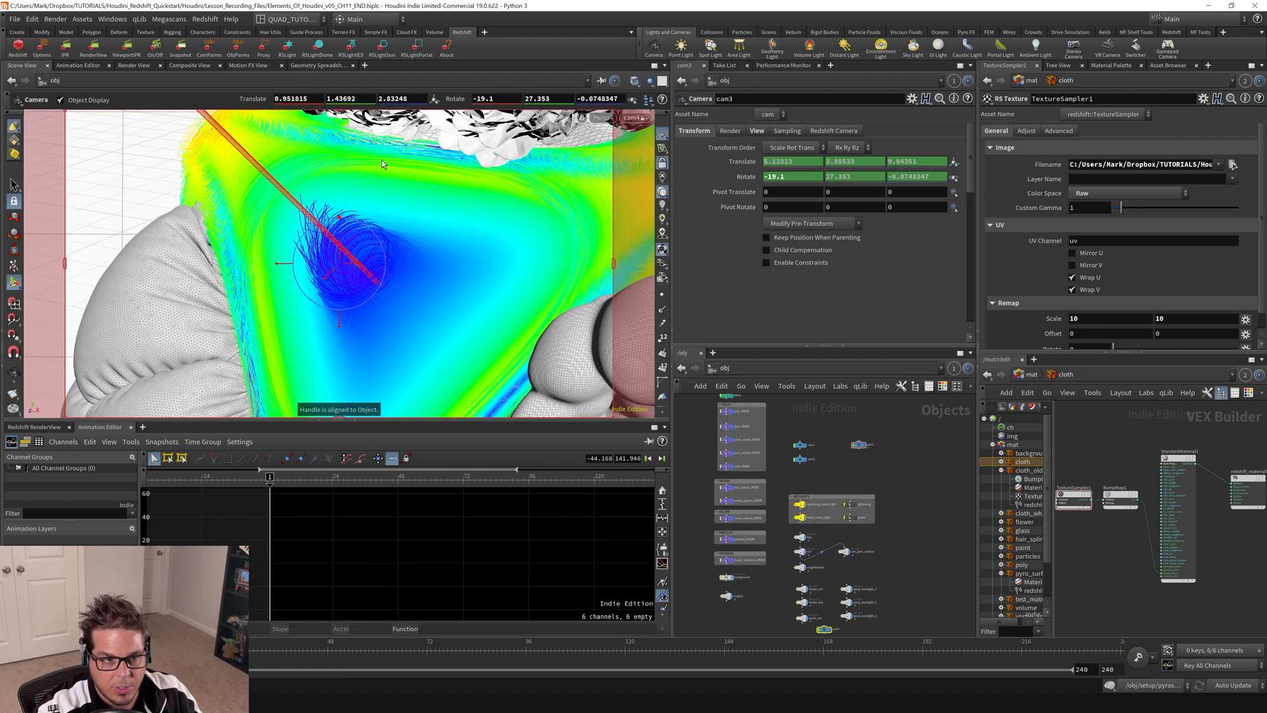
{"action": "mouse_move", "coordinate": [926, 566]}
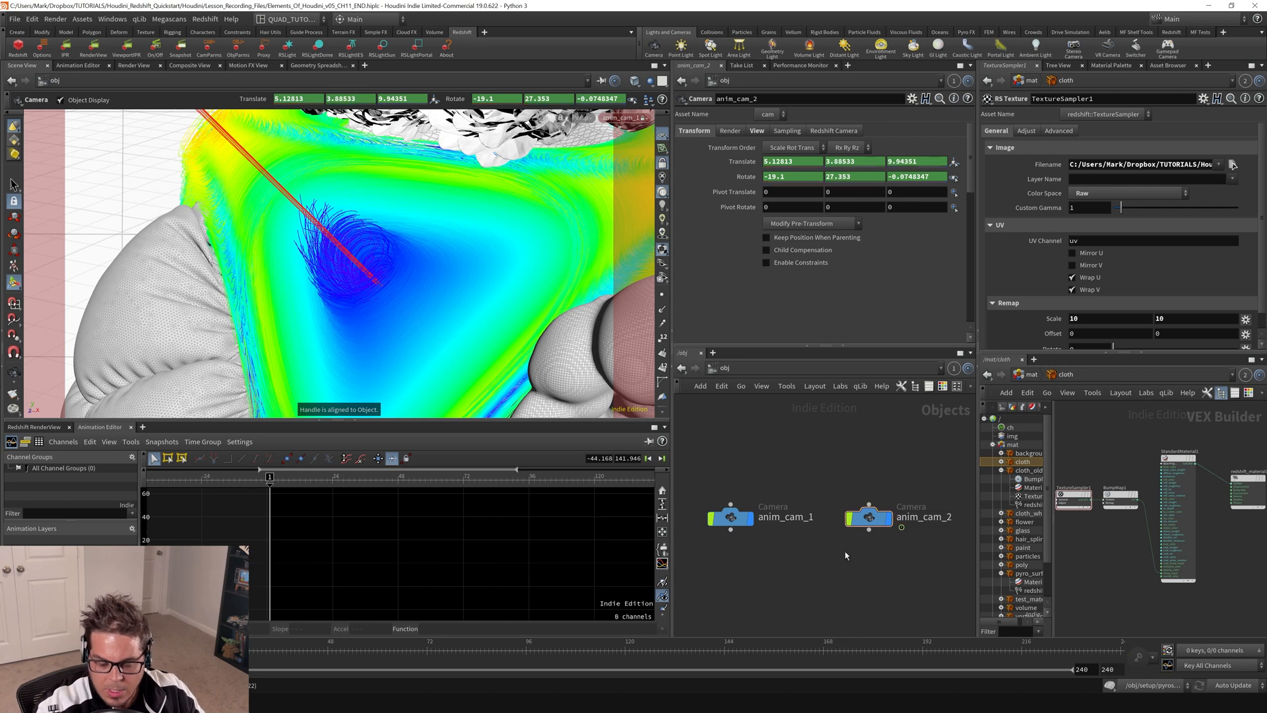
Step: Key anim_cam_1's position and rotation at frame 1 and again at frame 72
{"action": "left_click", "coordinate": [729, 518]}
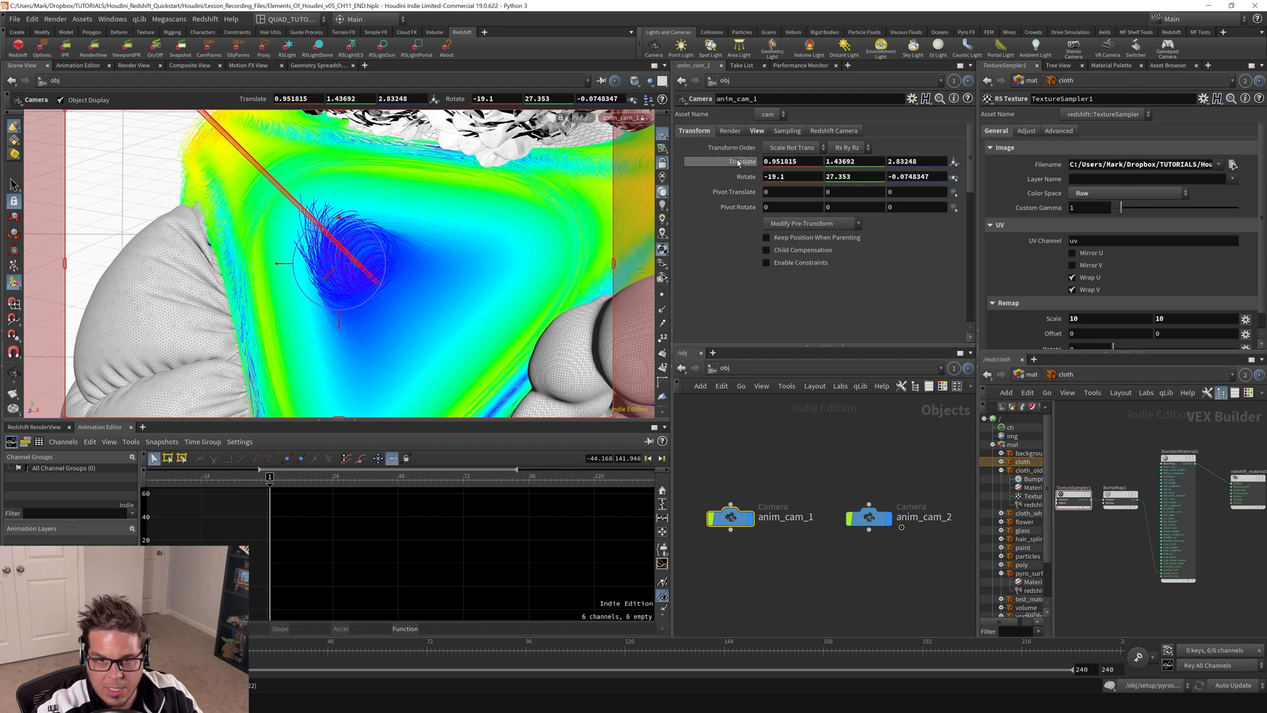
{"action": "left_click", "coordinate": [739, 161]}
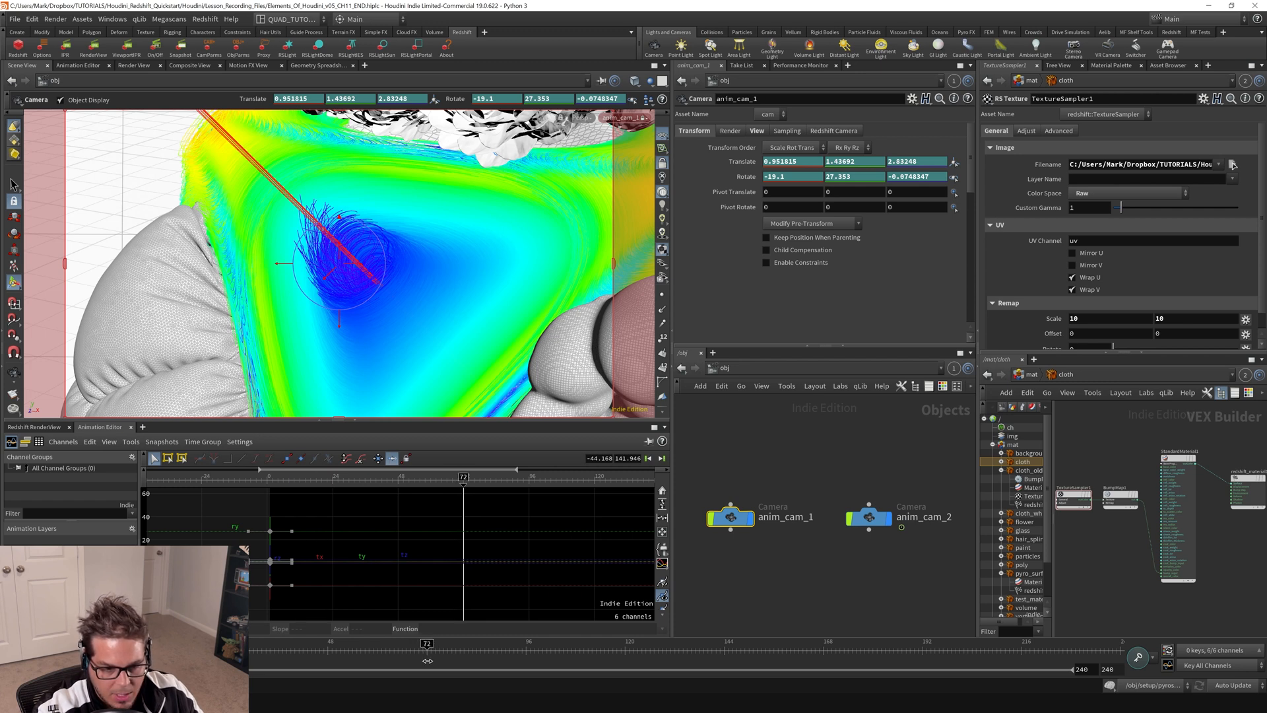
{"action": "mouse_move", "coordinate": [330, 276]}
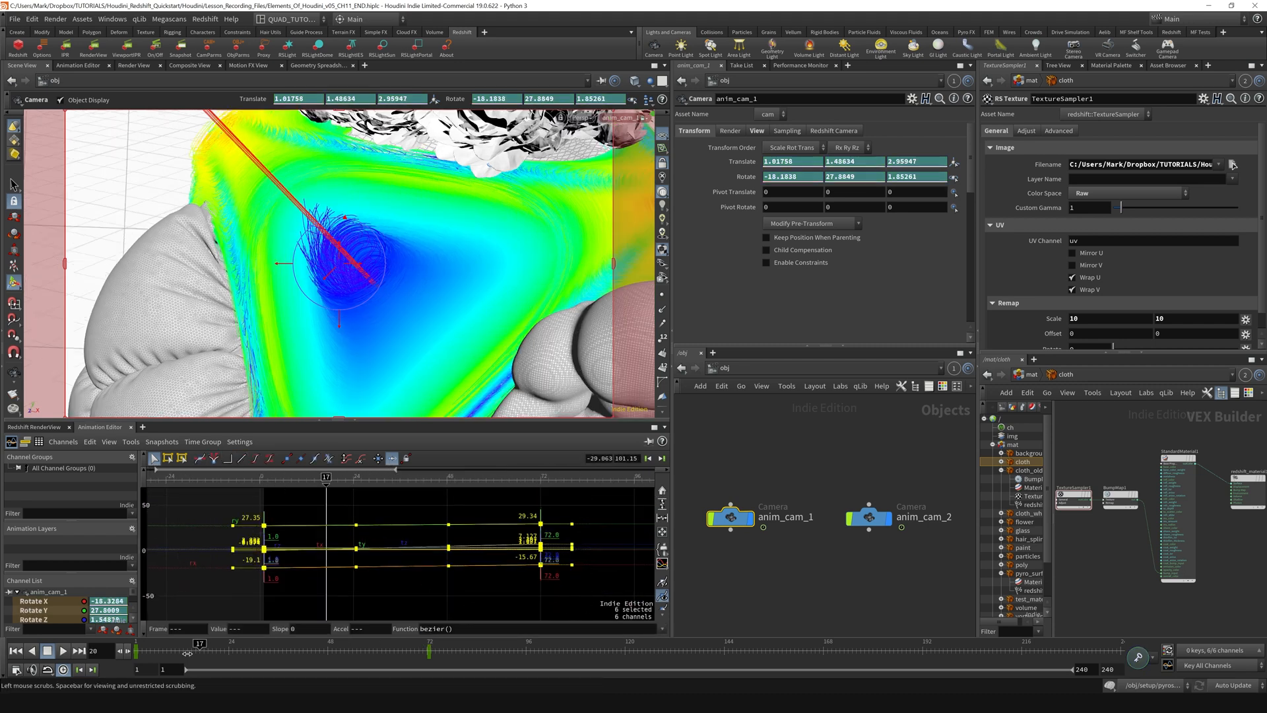
{"action": "left_click", "coordinate": [63, 651]}
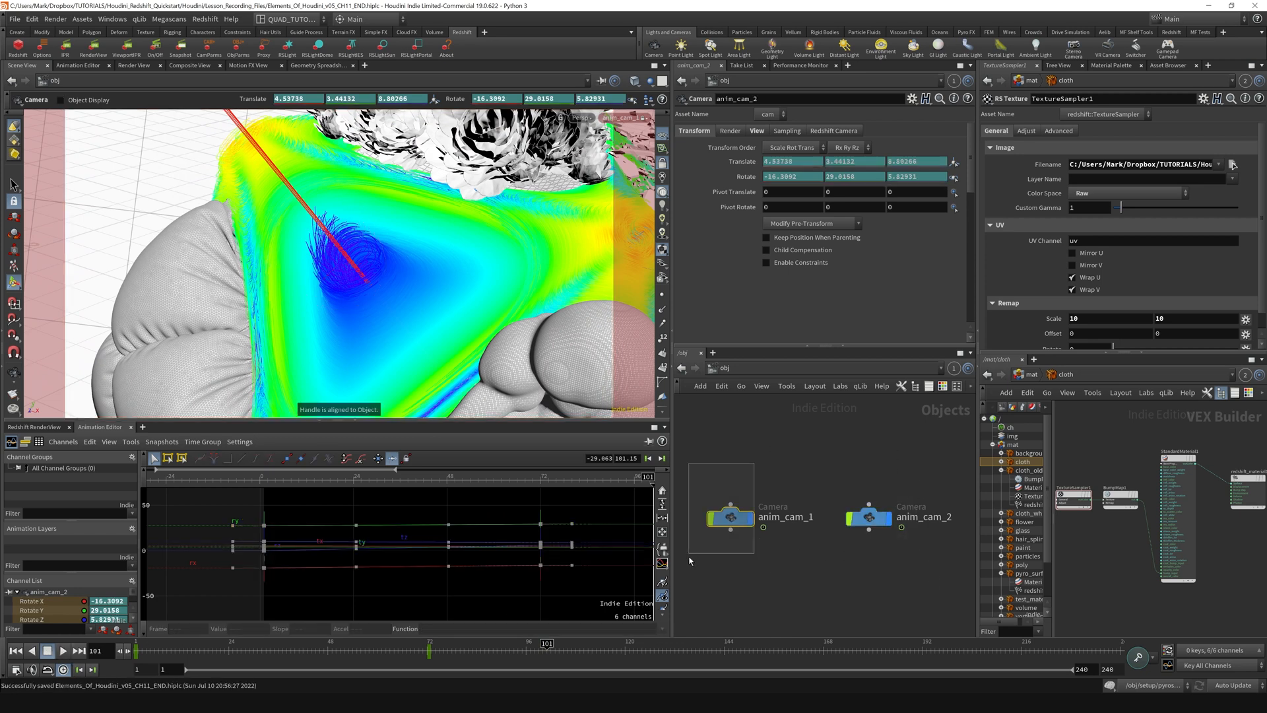
Step: Key anim_cam_2 and slide its keys to frames 72 and 143
{"action": "left_click", "coordinate": [869, 518]}
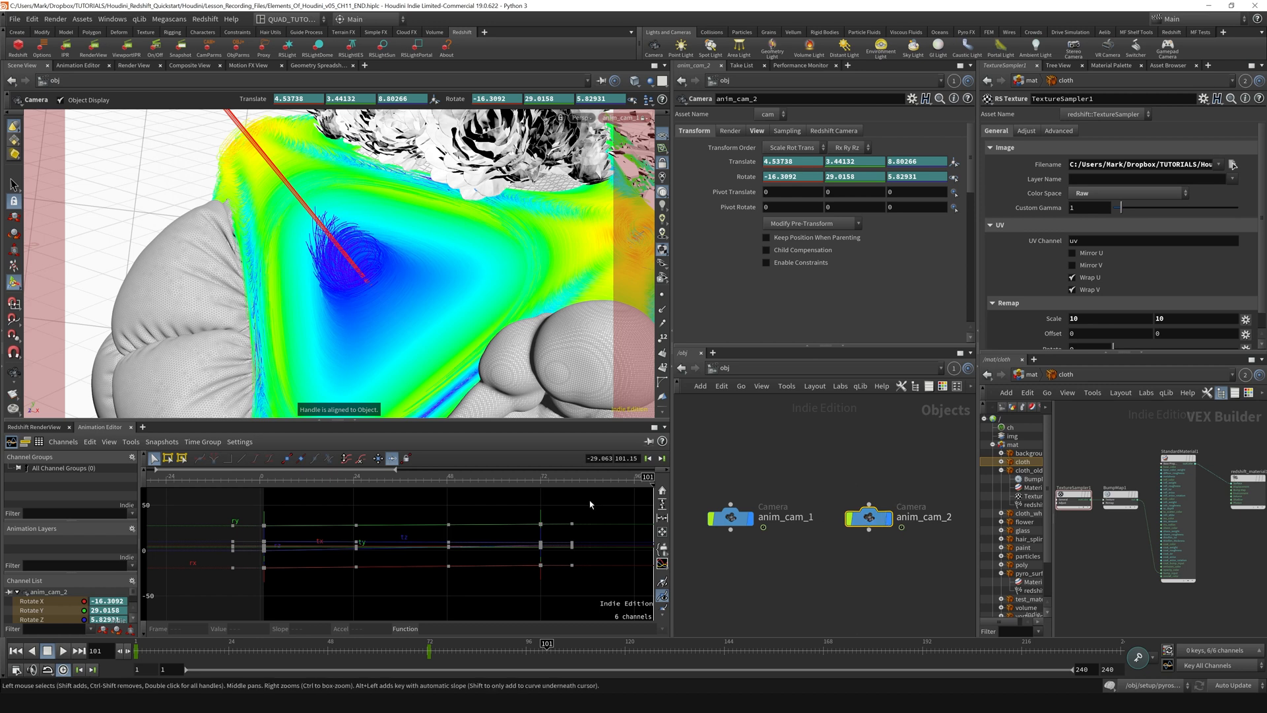
{"action": "mouse_move", "coordinate": [588, 519]}
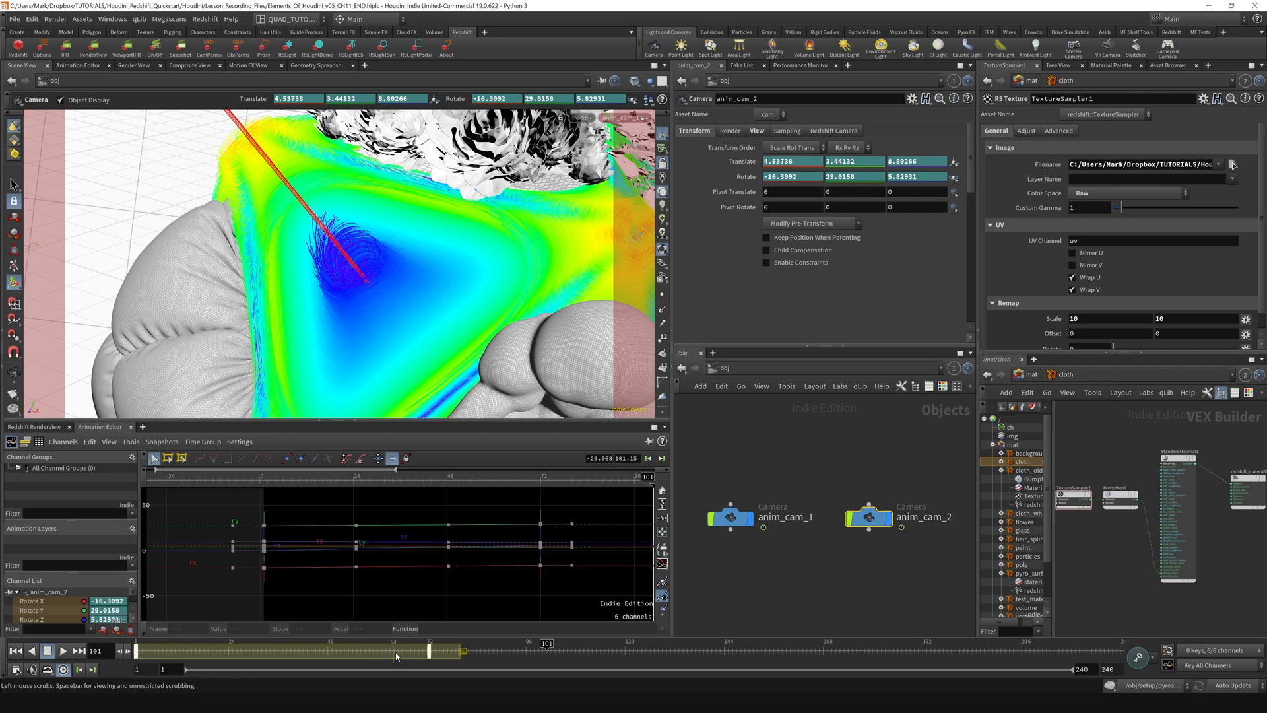
{"action": "mouse_move", "coordinate": [137, 652]}
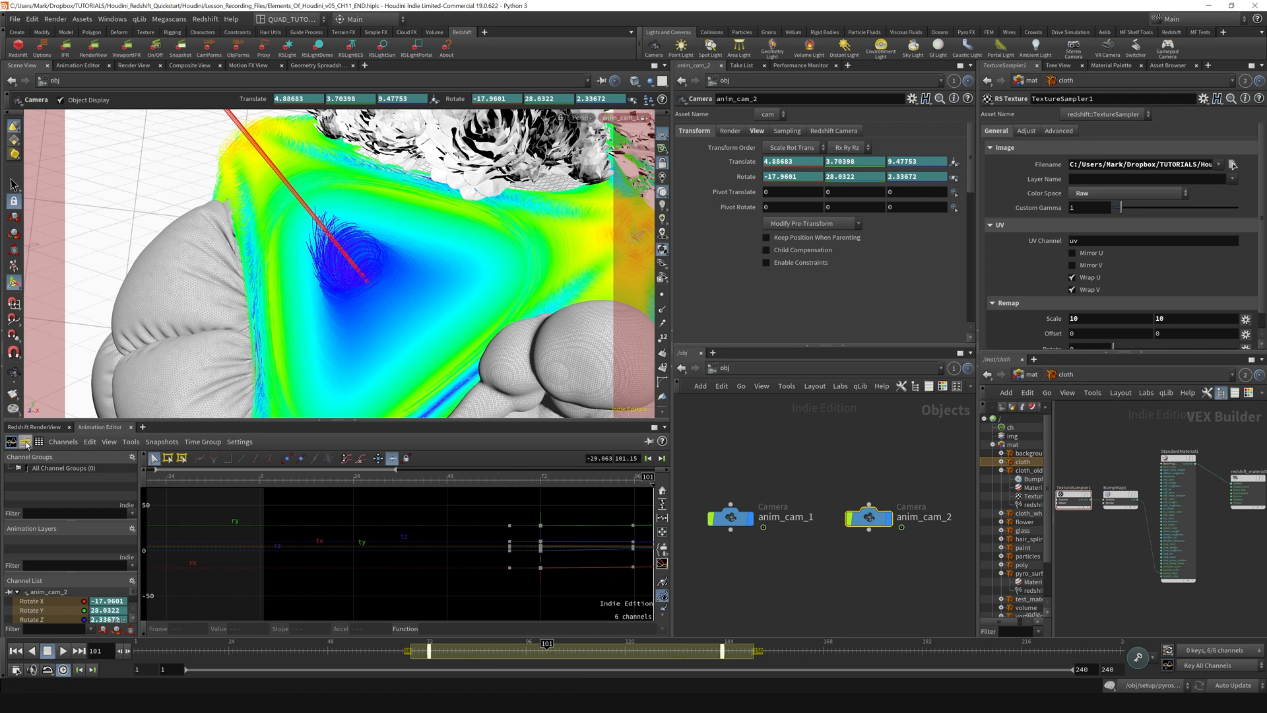
{"action": "left_click", "coordinate": [25, 441]}
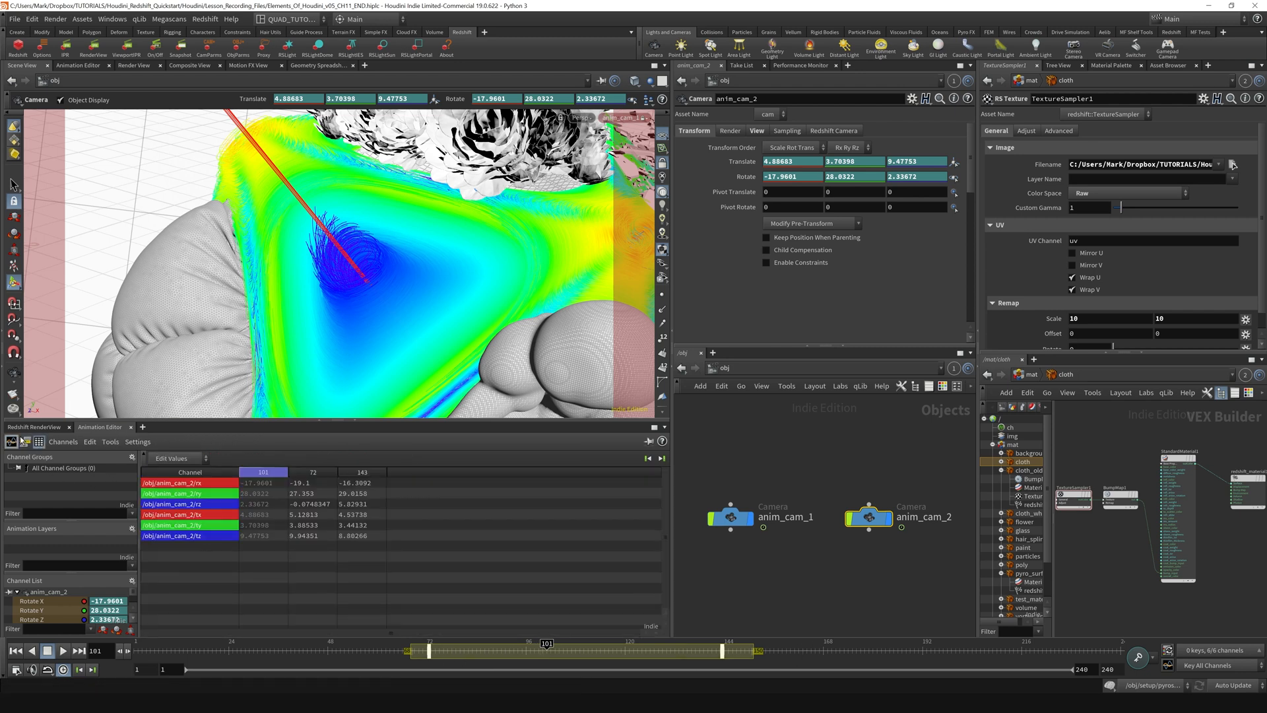
Step: Compare anim_cam_1 and anim_cam_2 keyframes together in the dope sheet
{"action": "left_click", "coordinate": [25, 441]}
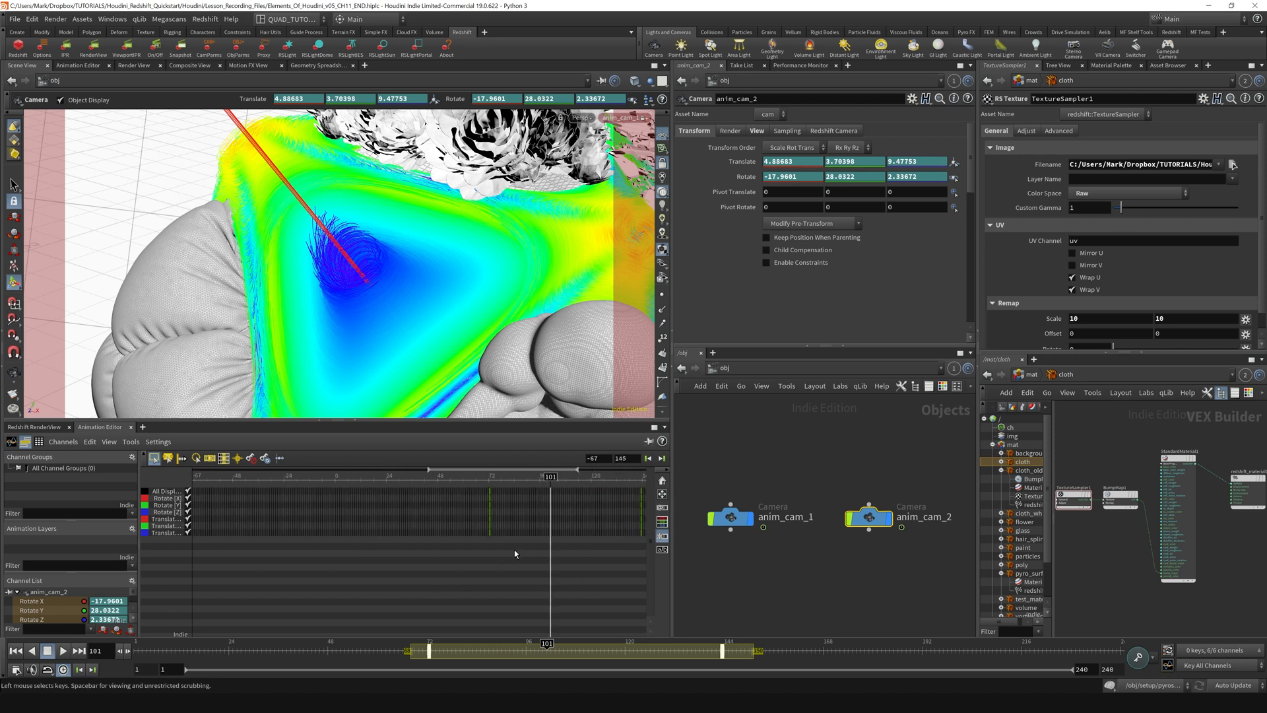
{"action": "left_click", "coordinate": [730, 516]}
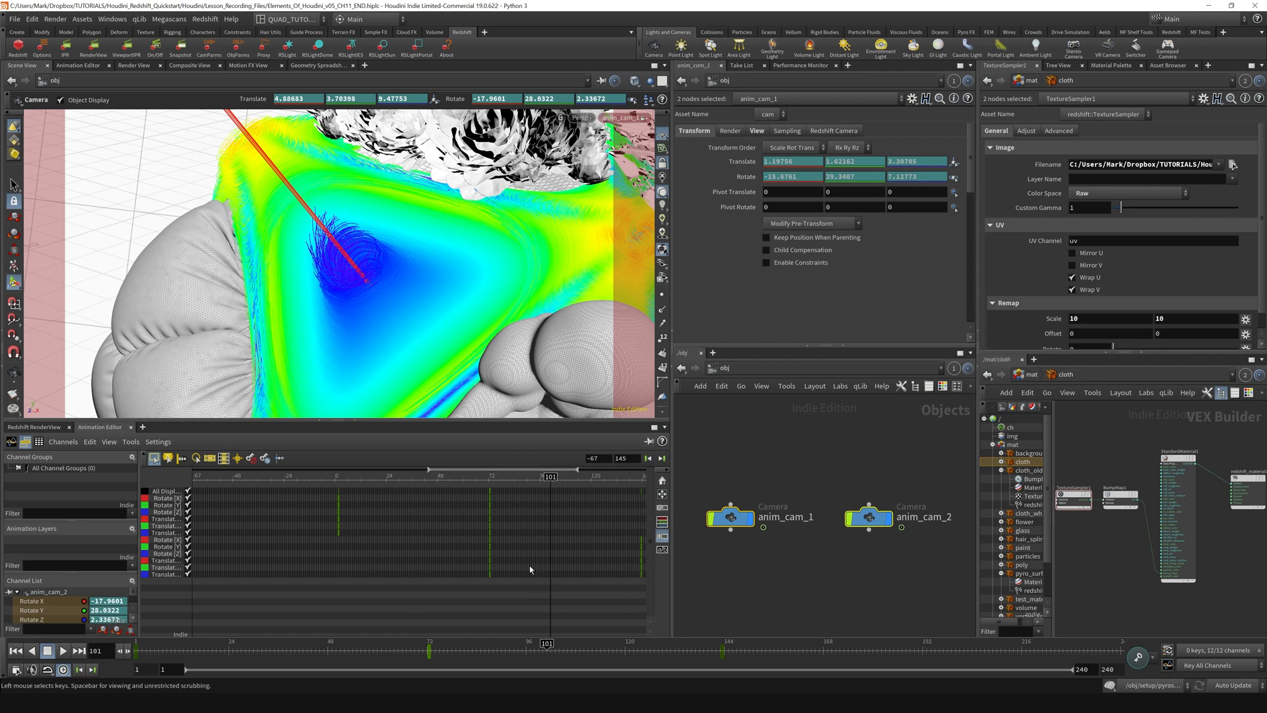
{"action": "mouse_move", "coordinate": [490, 557]}
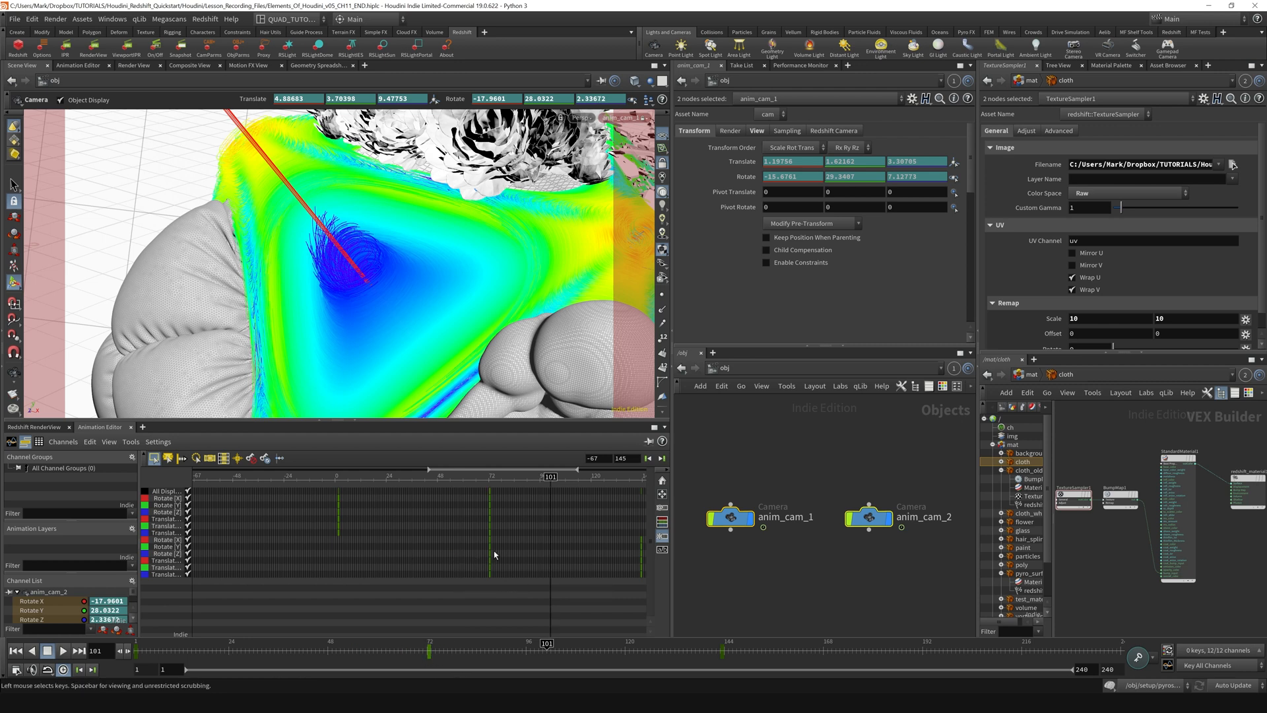
{"action": "mouse_move", "coordinate": [416, 643]}
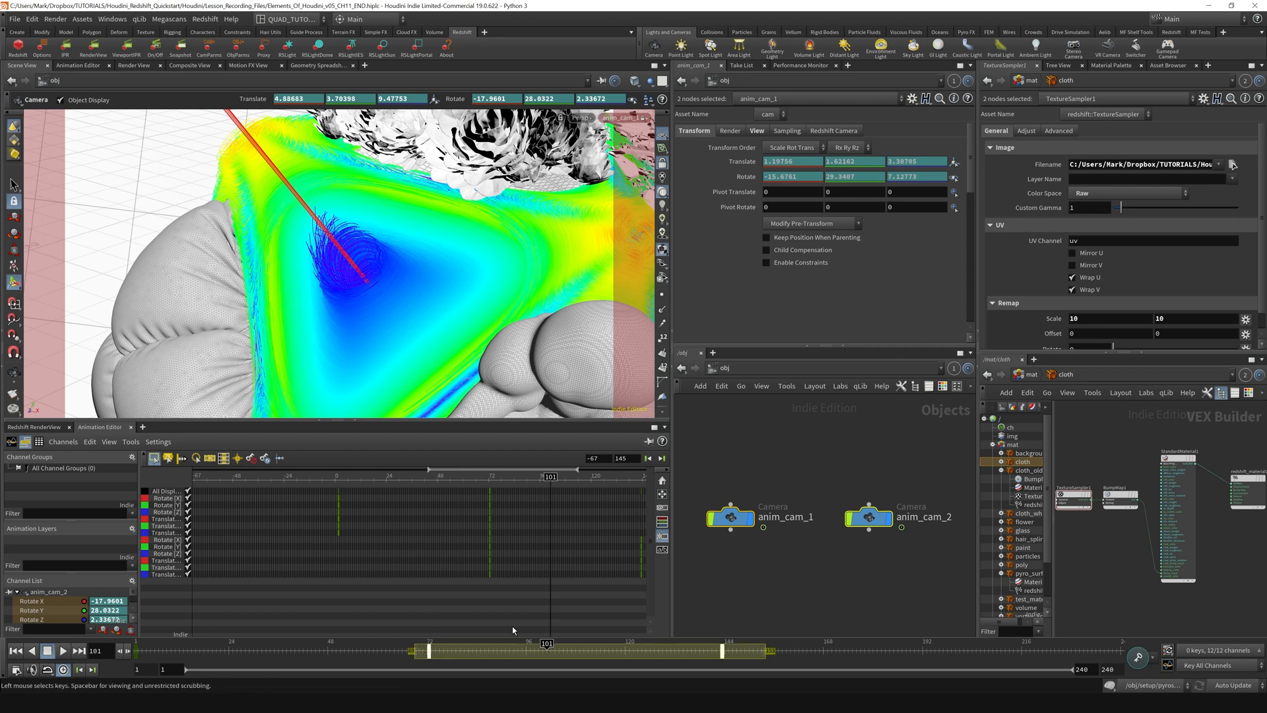
{"action": "mouse_move", "coordinate": [11, 439]}
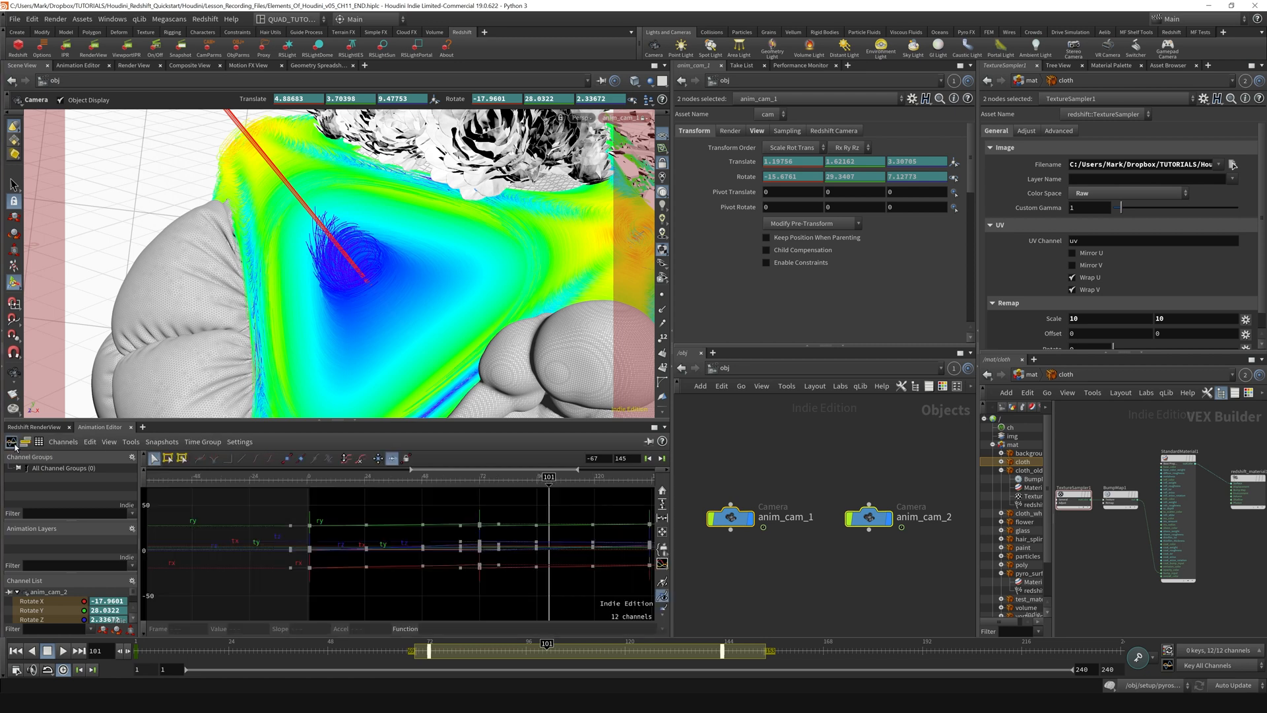
{"action": "left_click", "coordinate": [426, 652]}
{"action": "type", "text": "switch"}
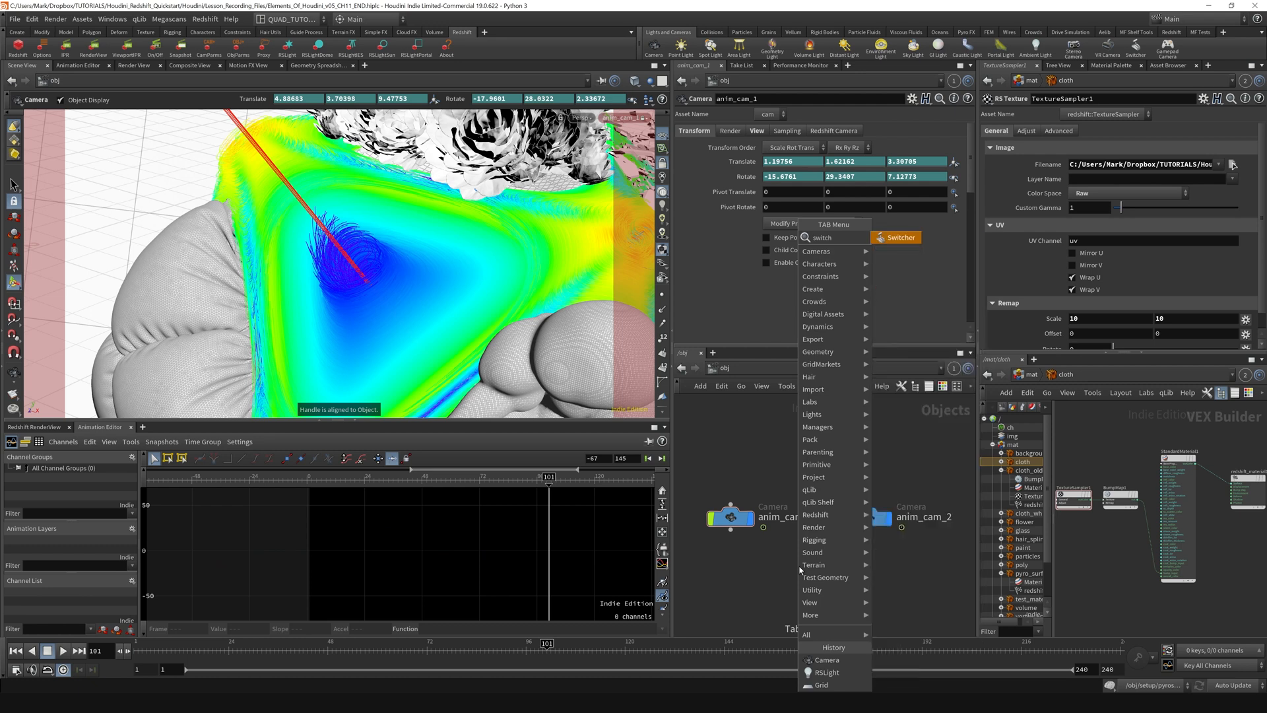
Step: Place a Switcher node and wire anim_cam_1 and anim_cam_2 into it
{"action": "left_click", "coordinate": [899, 237]}
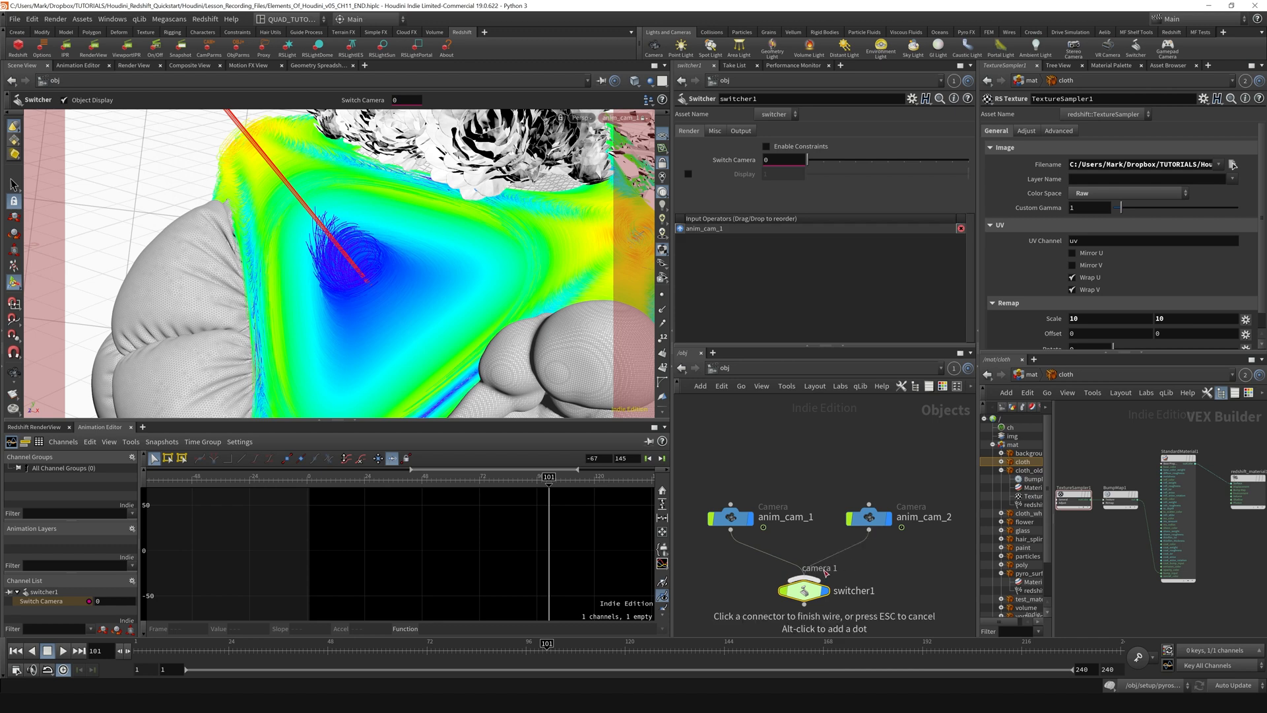
{"action": "left_click", "coordinate": [869, 517]}
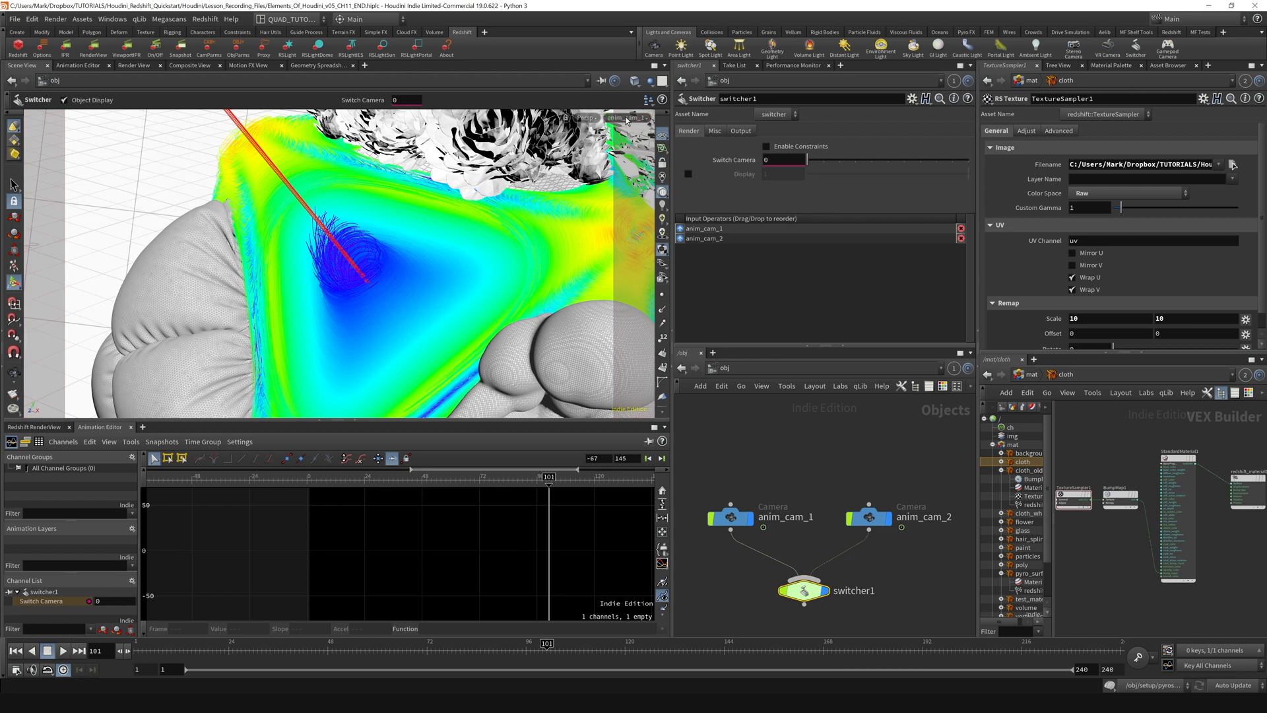
Step: View through switcher1 and key Switch Camera at frames 71 and 72
{"action": "left_click", "coordinate": [626, 118]}
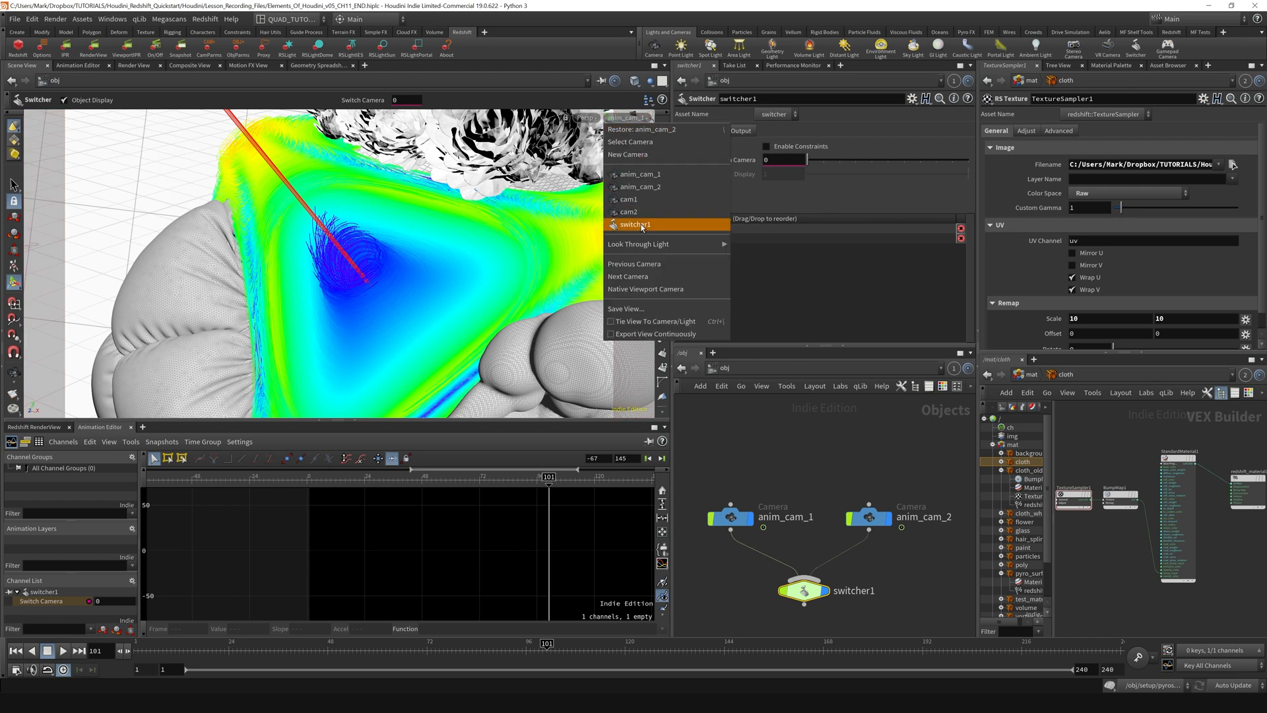
{"action": "mouse_move", "coordinate": [632, 229]}
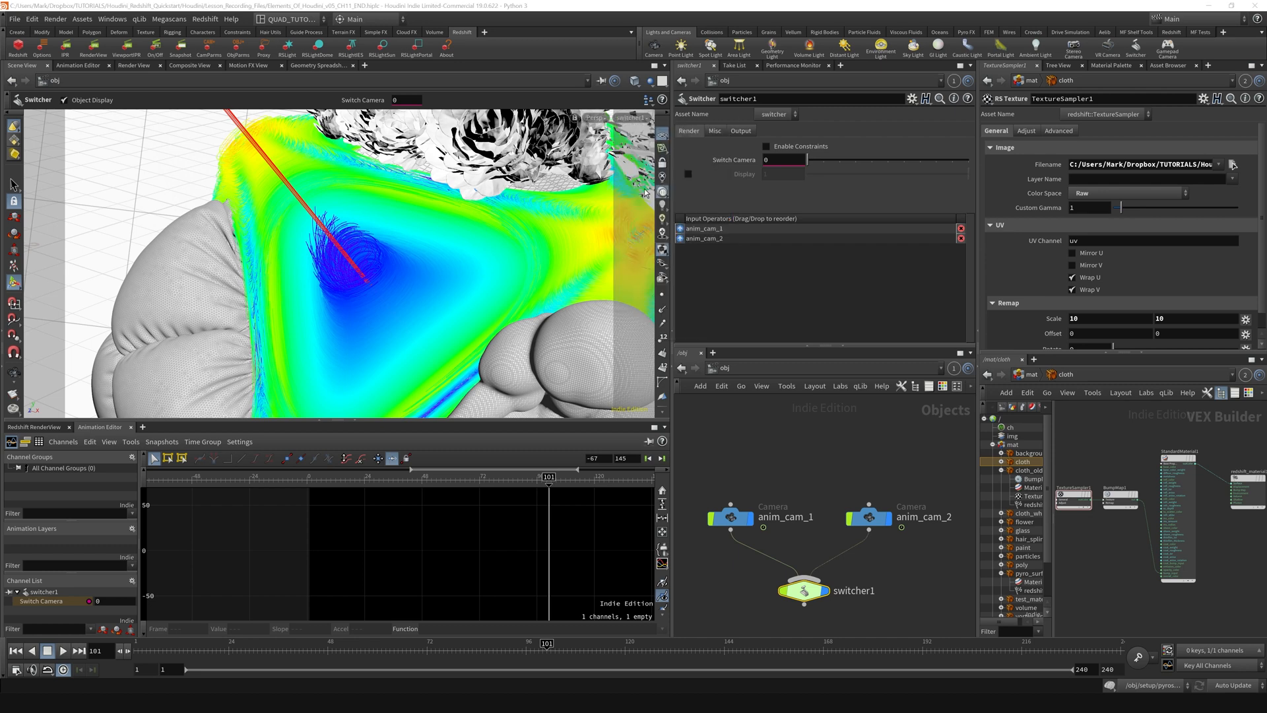
{"action": "mouse_move", "coordinate": [435, 655]}
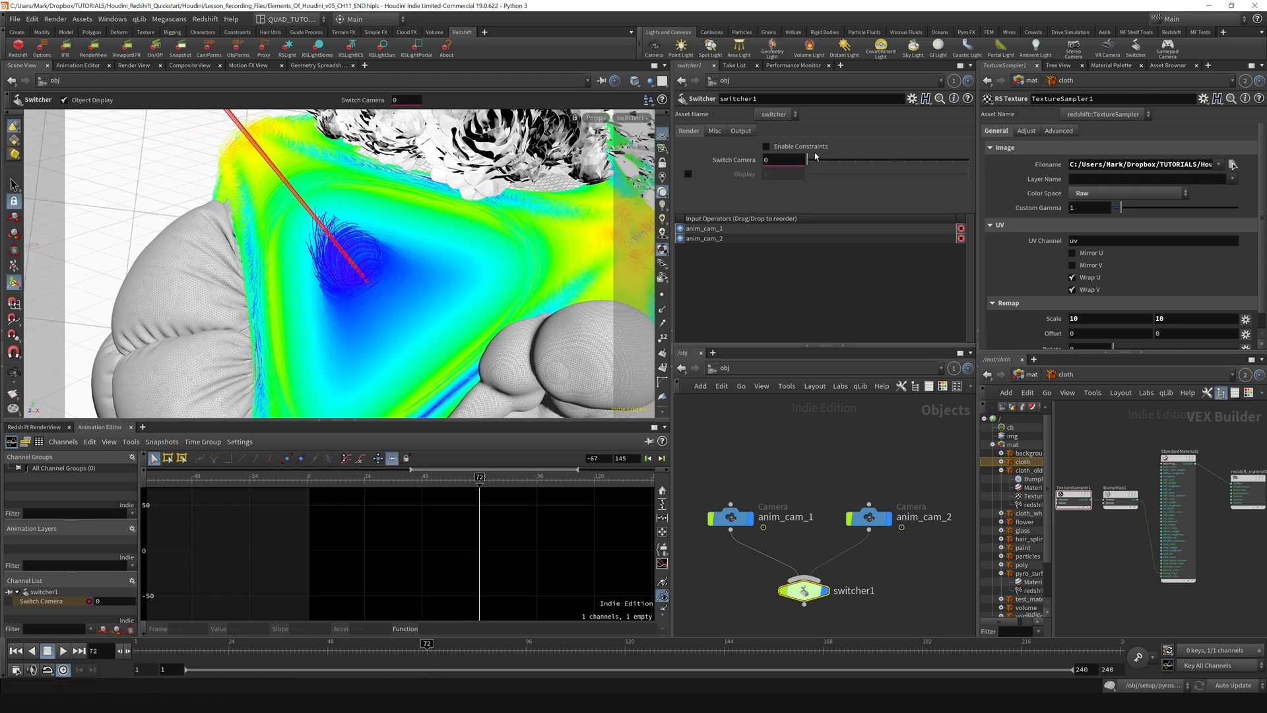
{"action": "left_click", "coordinate": [823, 160]}
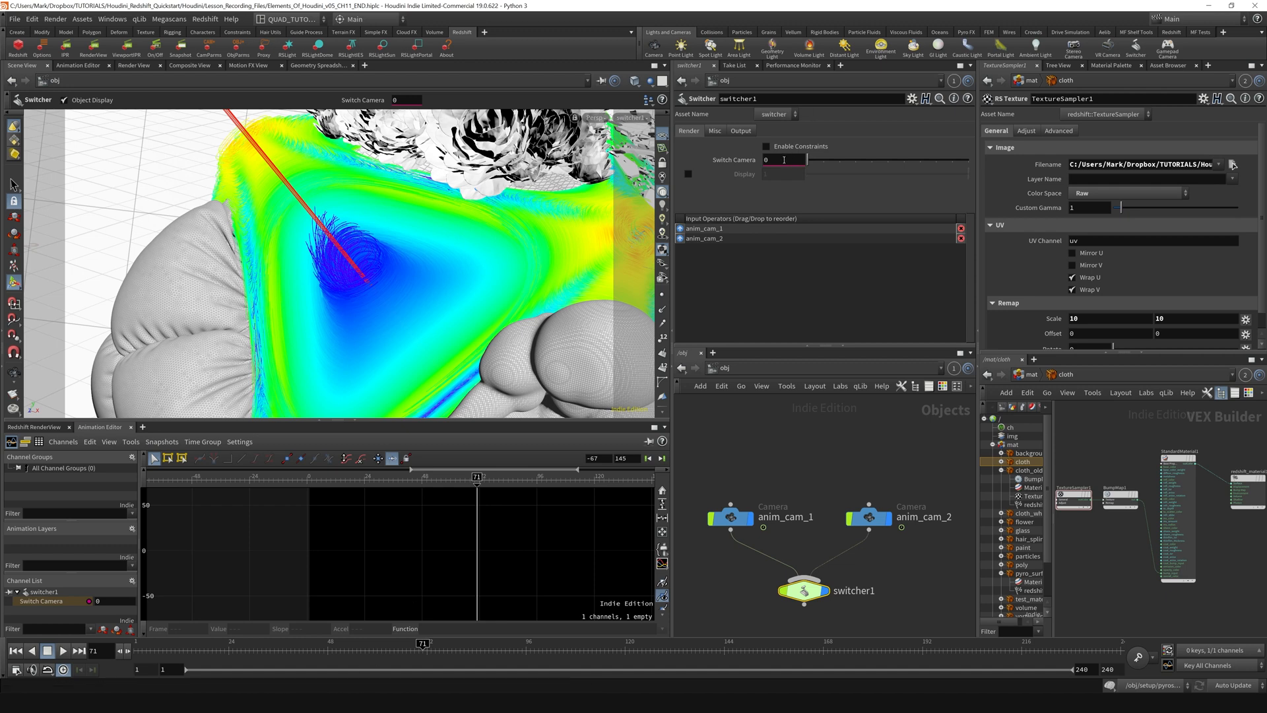
{"action": "left_click", "coordinate": [784, 159]}
{"action": "type", "text": "1"}
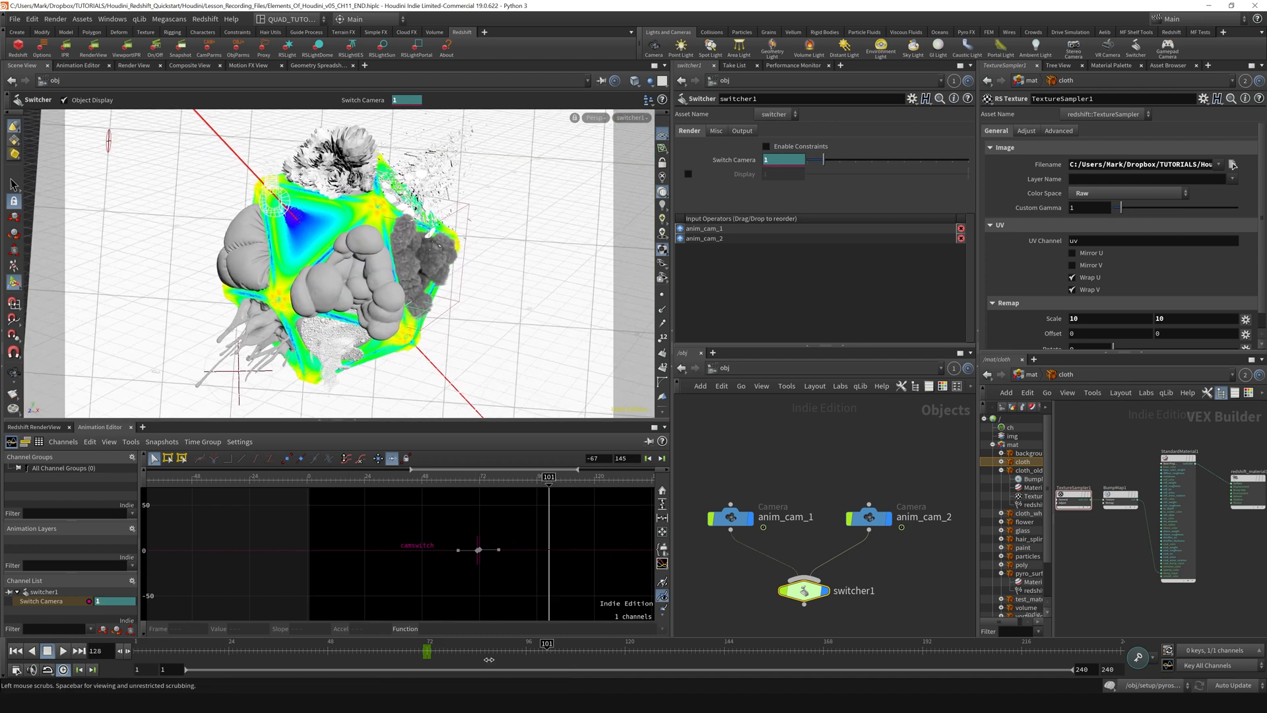
{"action": "left_click", "coordinate": [61, 651]}
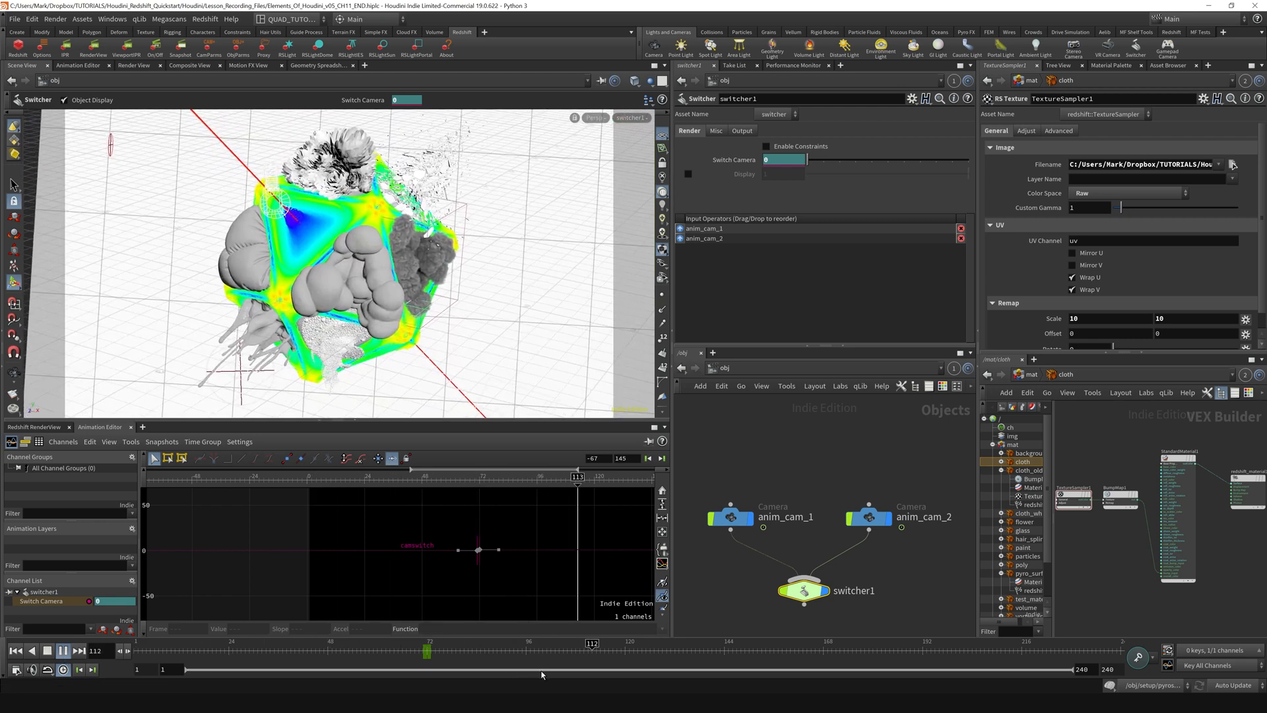
{"action": "left_click", "coordinate": [62, 651]}
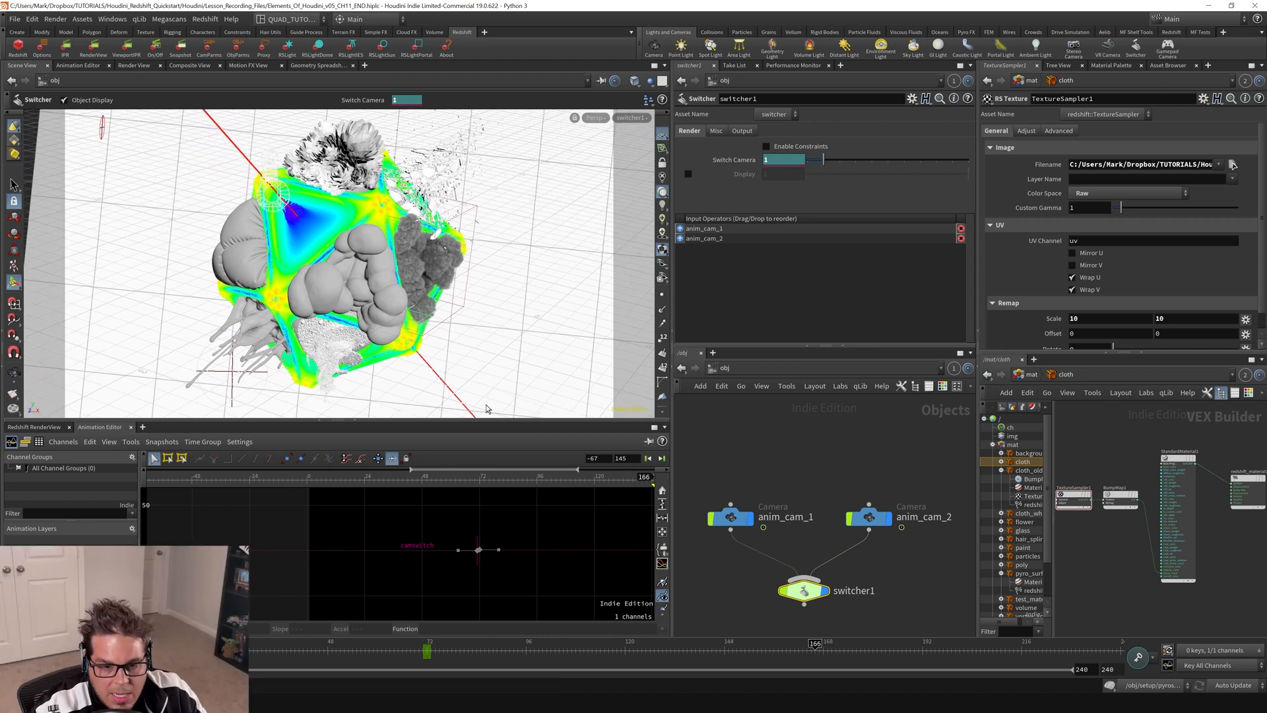
{"action": "mouse_move", "coordinate": [489, 543]}
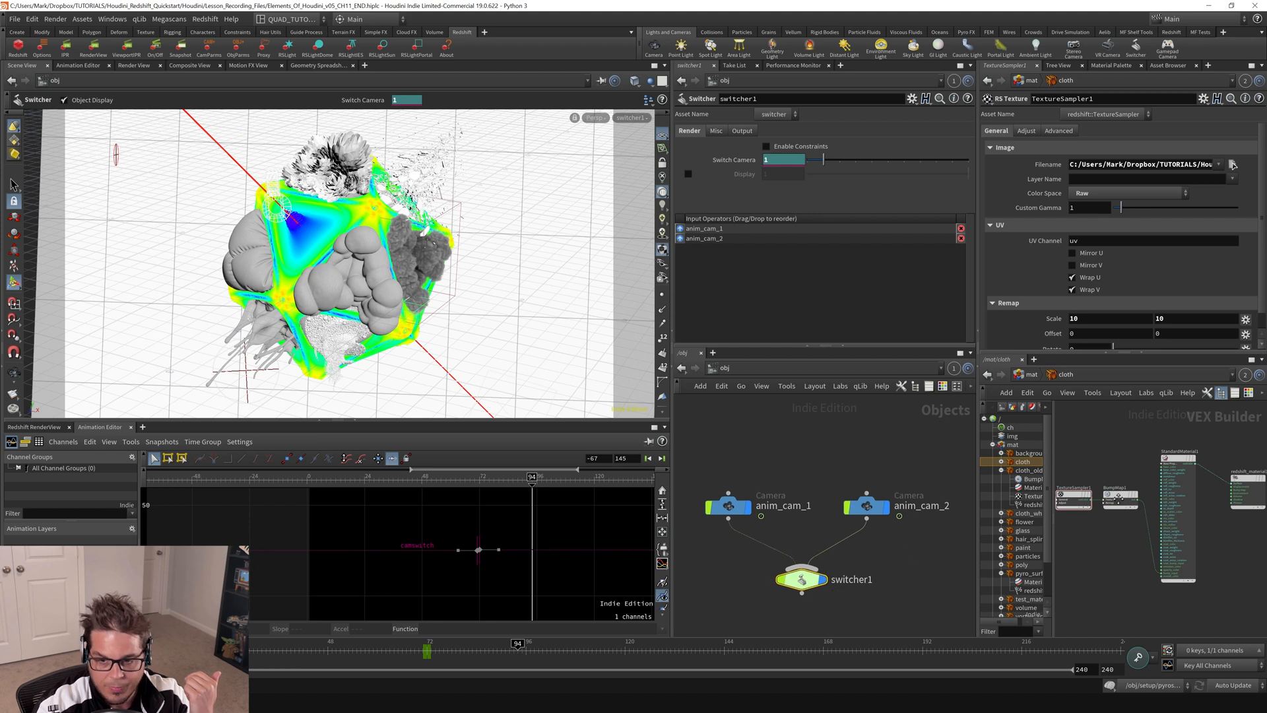
{"action": "left_click", "coordinate": [1034, 359]}
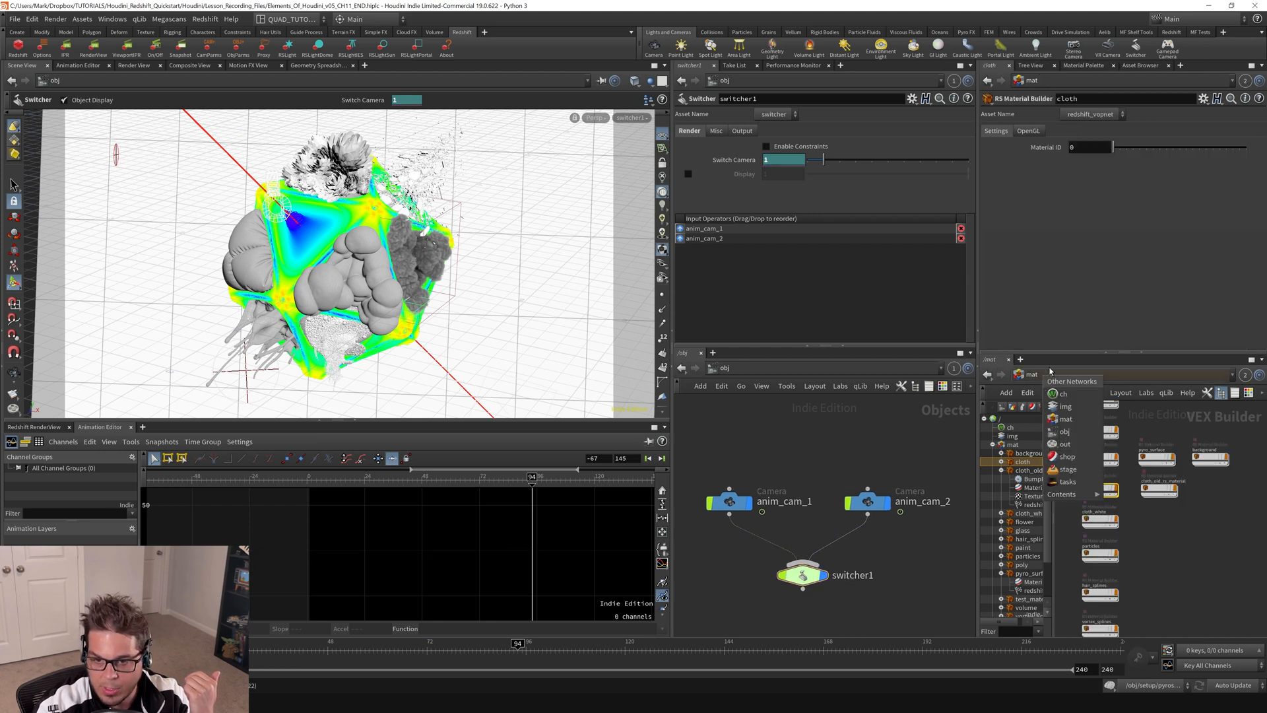
Step: In /out, open Redshift_ROP1's Render Camera chooser to pick switcher1
{"action": "left_click", "coordinate": [1065, 444]}
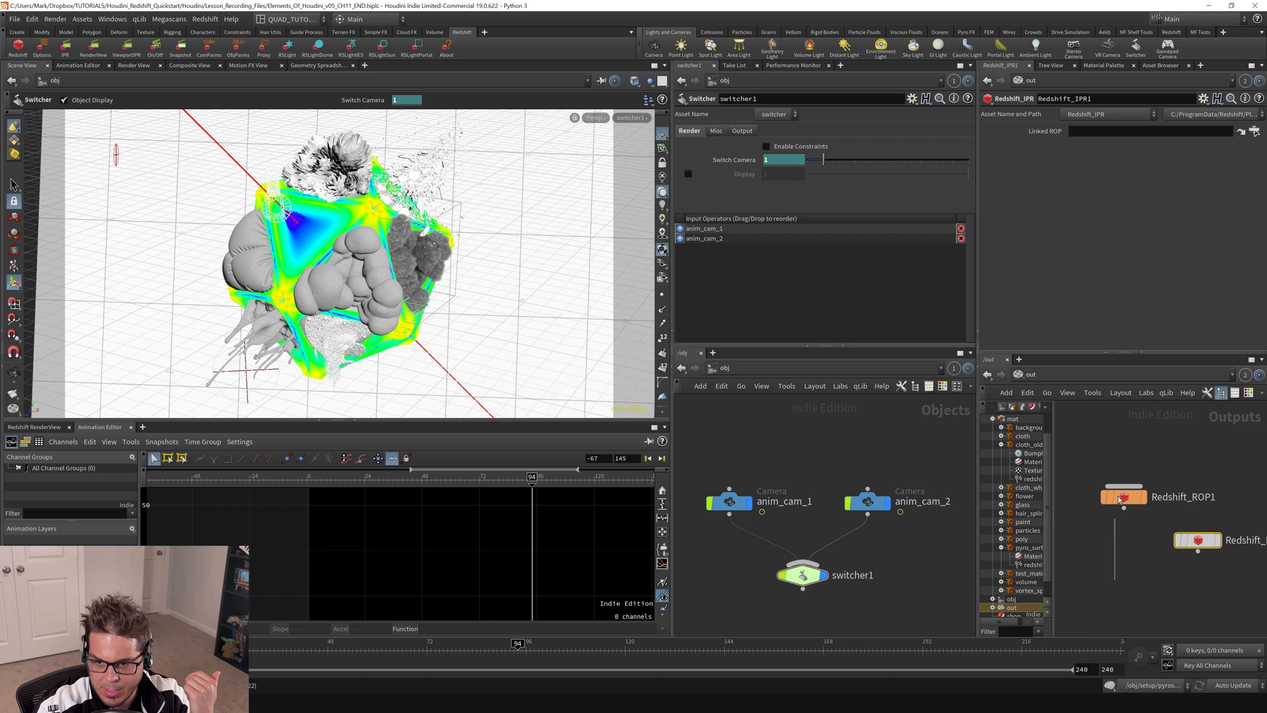
{"action": "left_click", "coordinate": [1123, 497]}
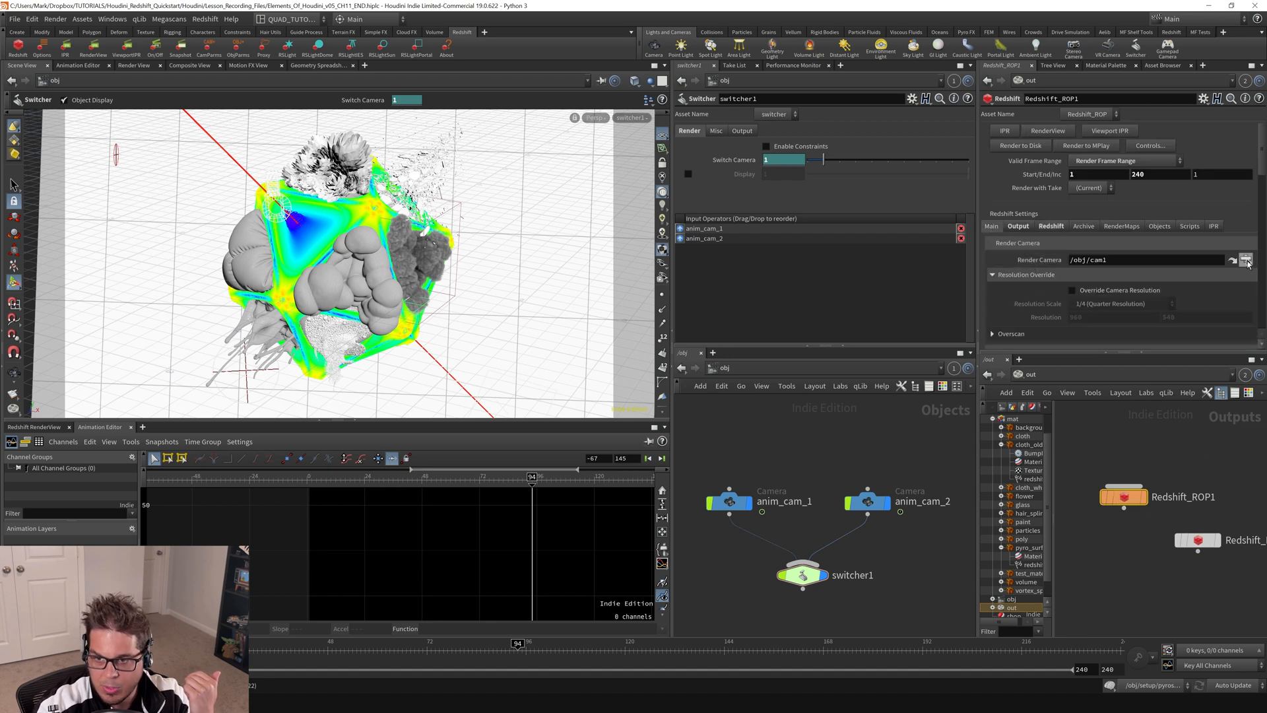
{"action": "left_click", "coordinate": [1247, 259]}
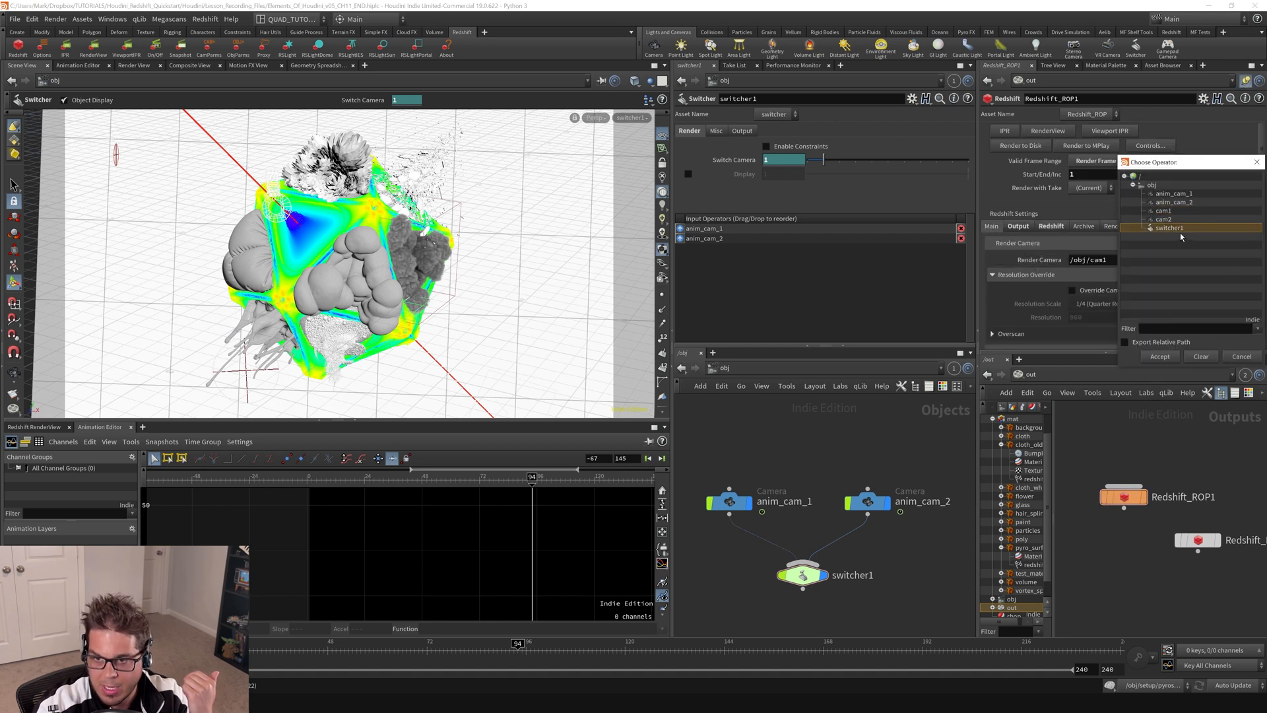
{"action": "mouse_move", "coordinate": [1221, 344]}
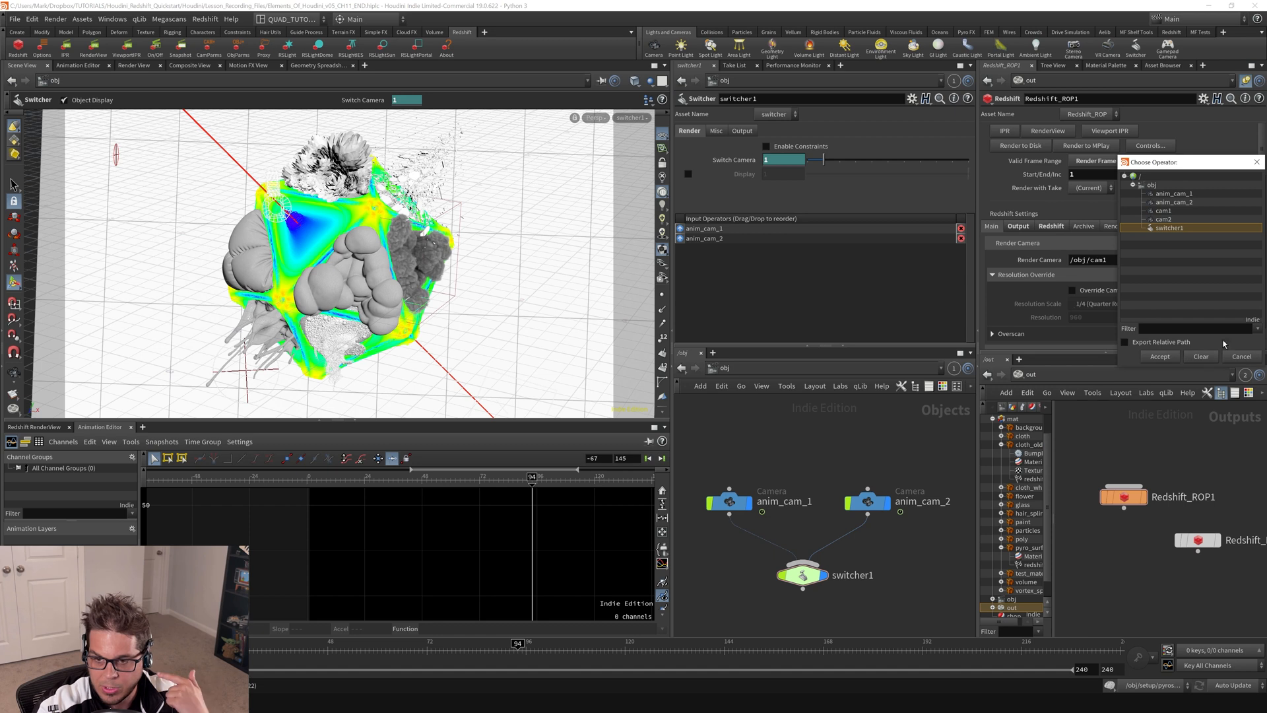
{"action": "mouse_move", "coordinate": [1148, 319]}
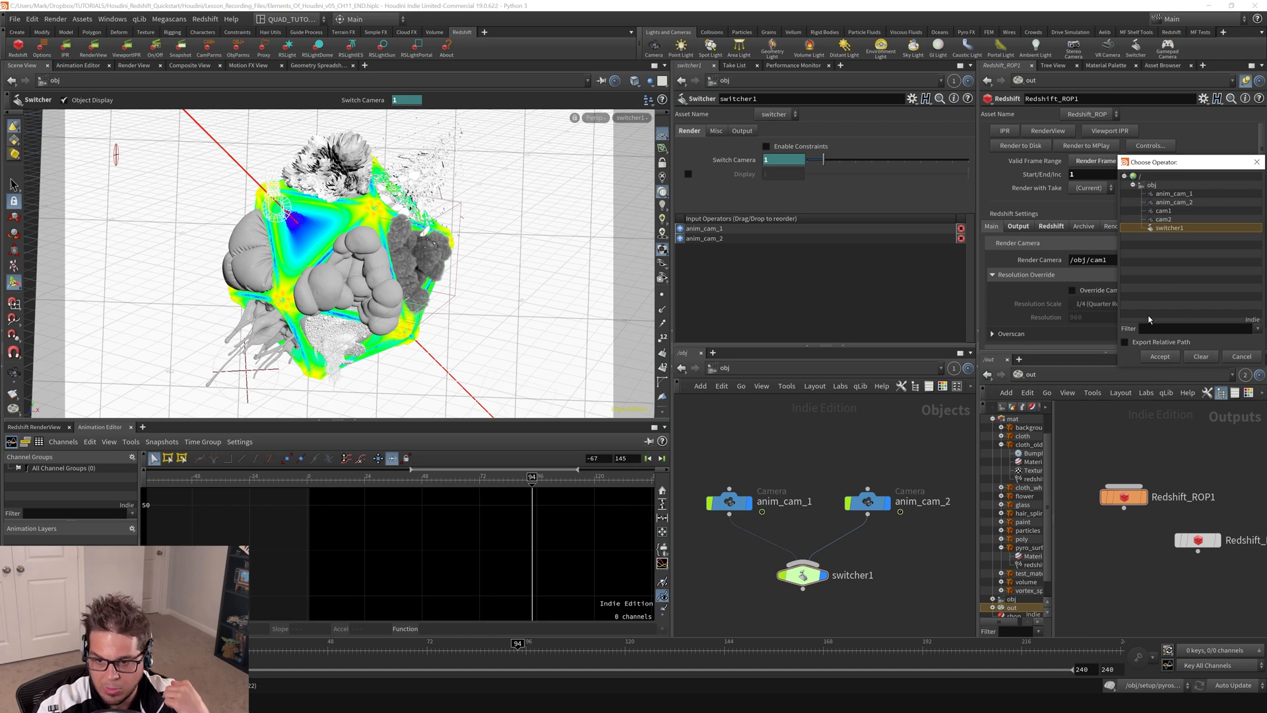
{"action": "mouse_move", "coordinate": [1192, 360]}
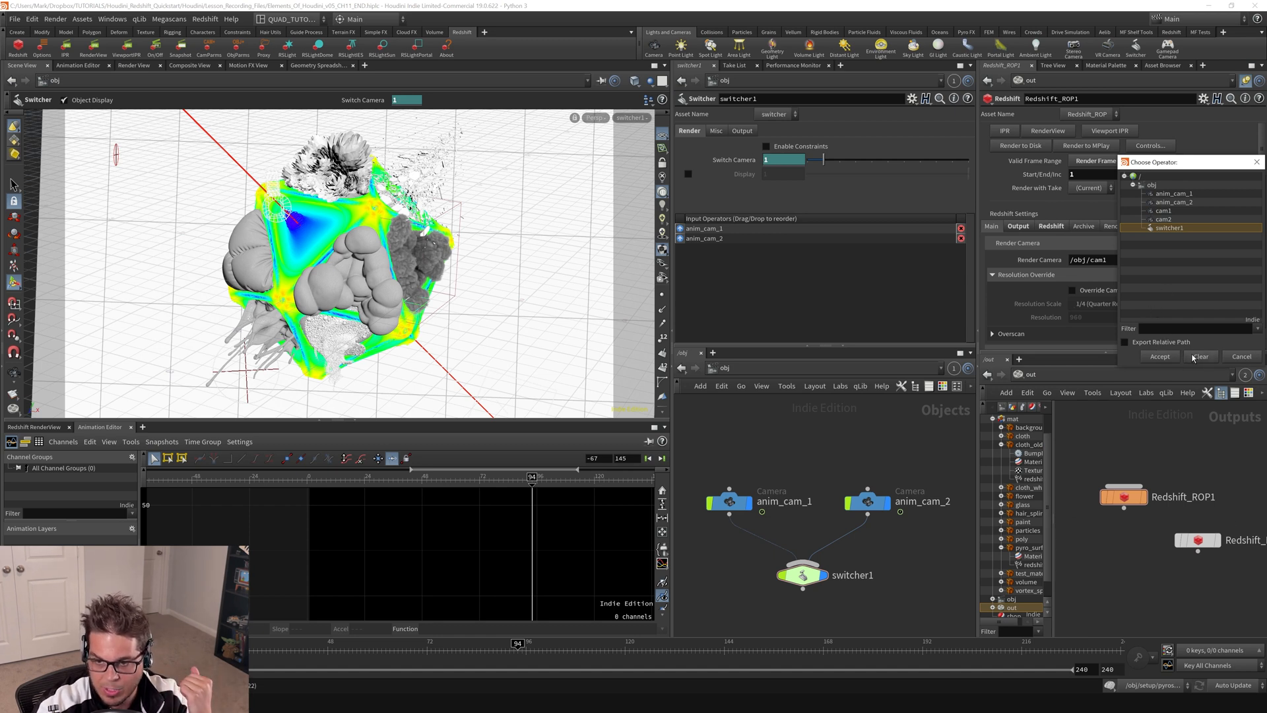